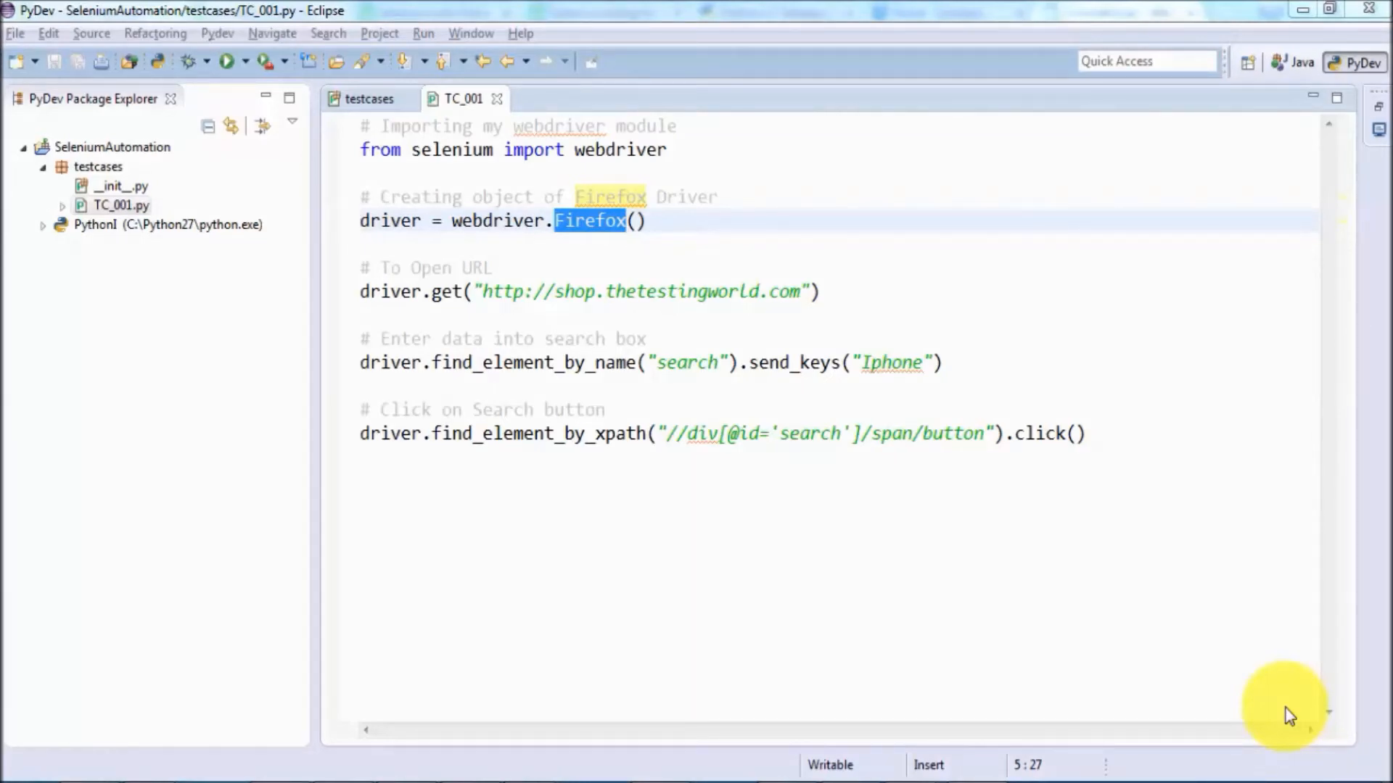
pyautogui.moveTo(946, 416)
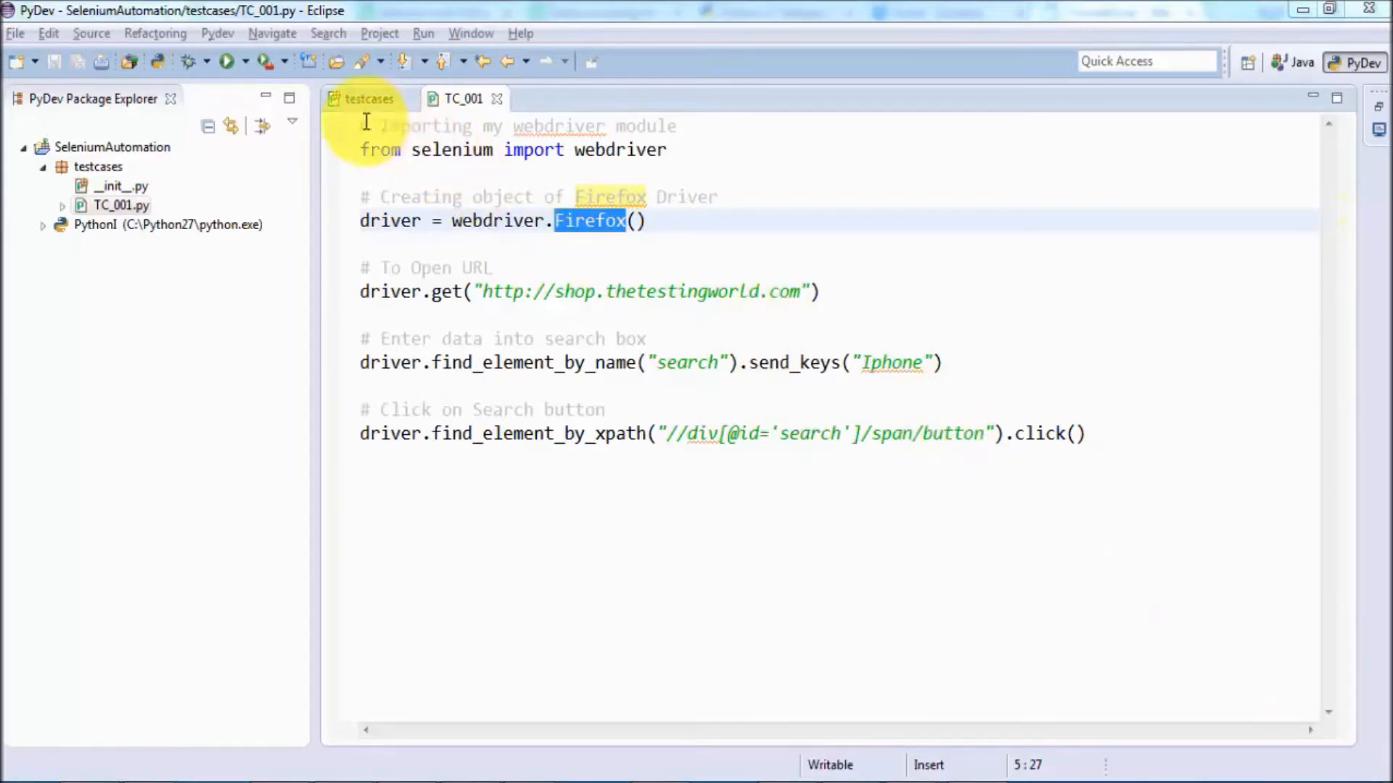
# Replace webdriver.Firefox() with webdriver.Chrome() in TC_001.py so the test creates a Chrome driver.
pyautogui.press('ctrl+a')
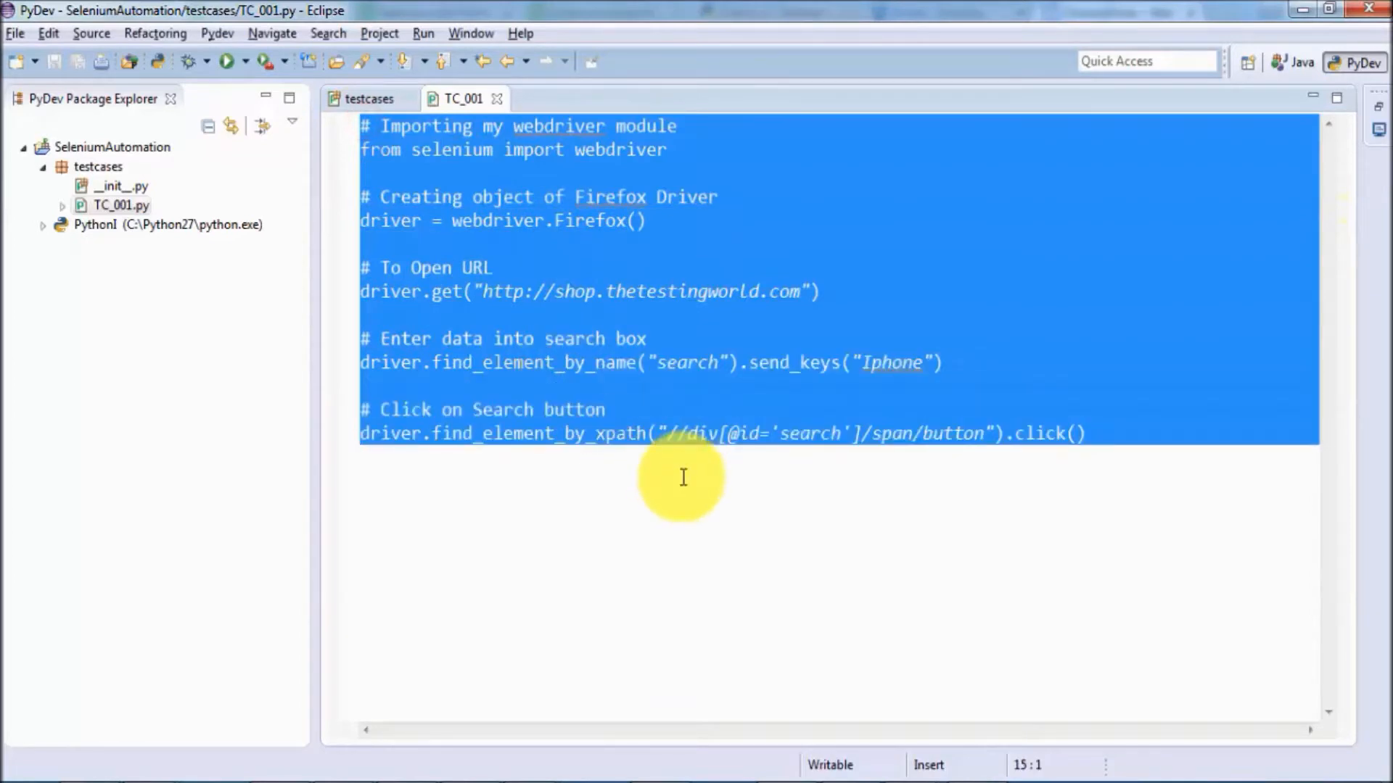
pyautogui.doubleClick(586, 221)
pyautogui.write('C')
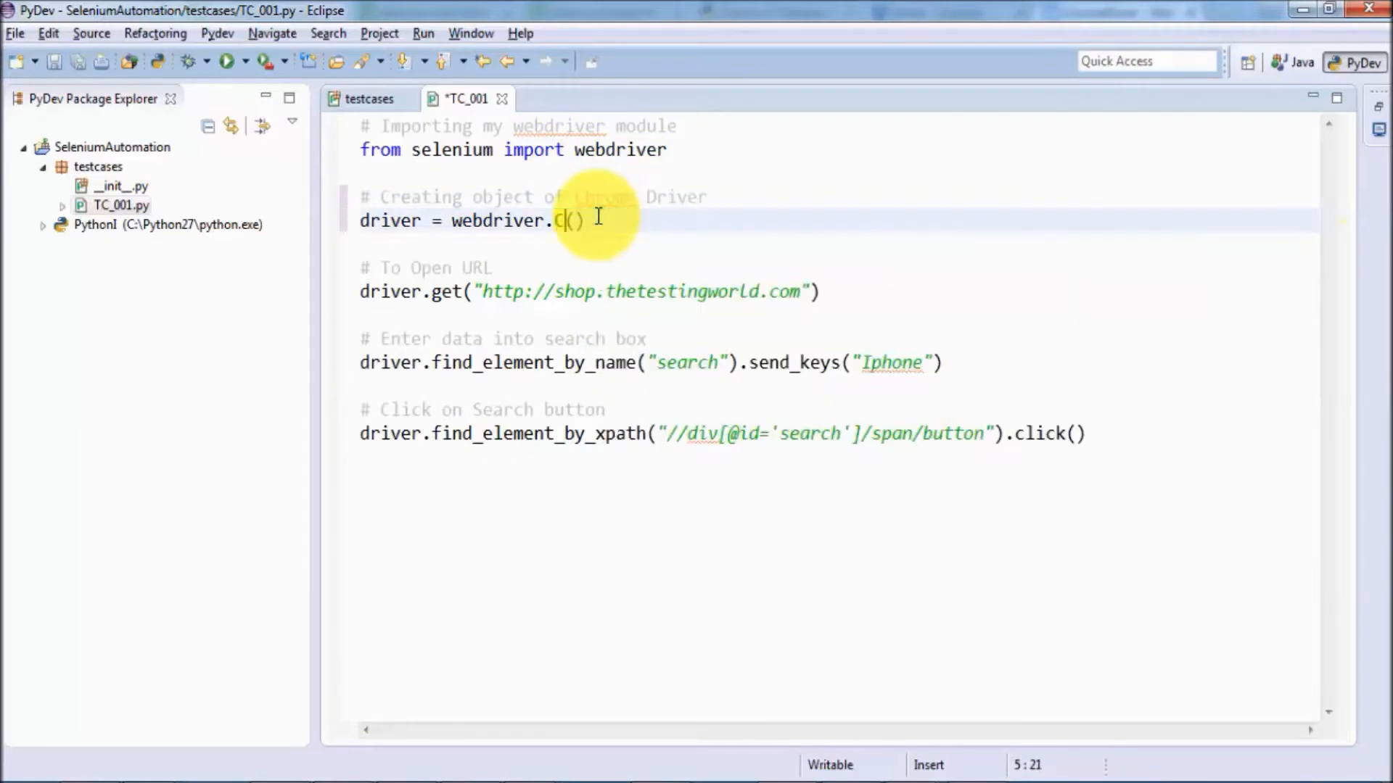
pyautogui.write('hrome')
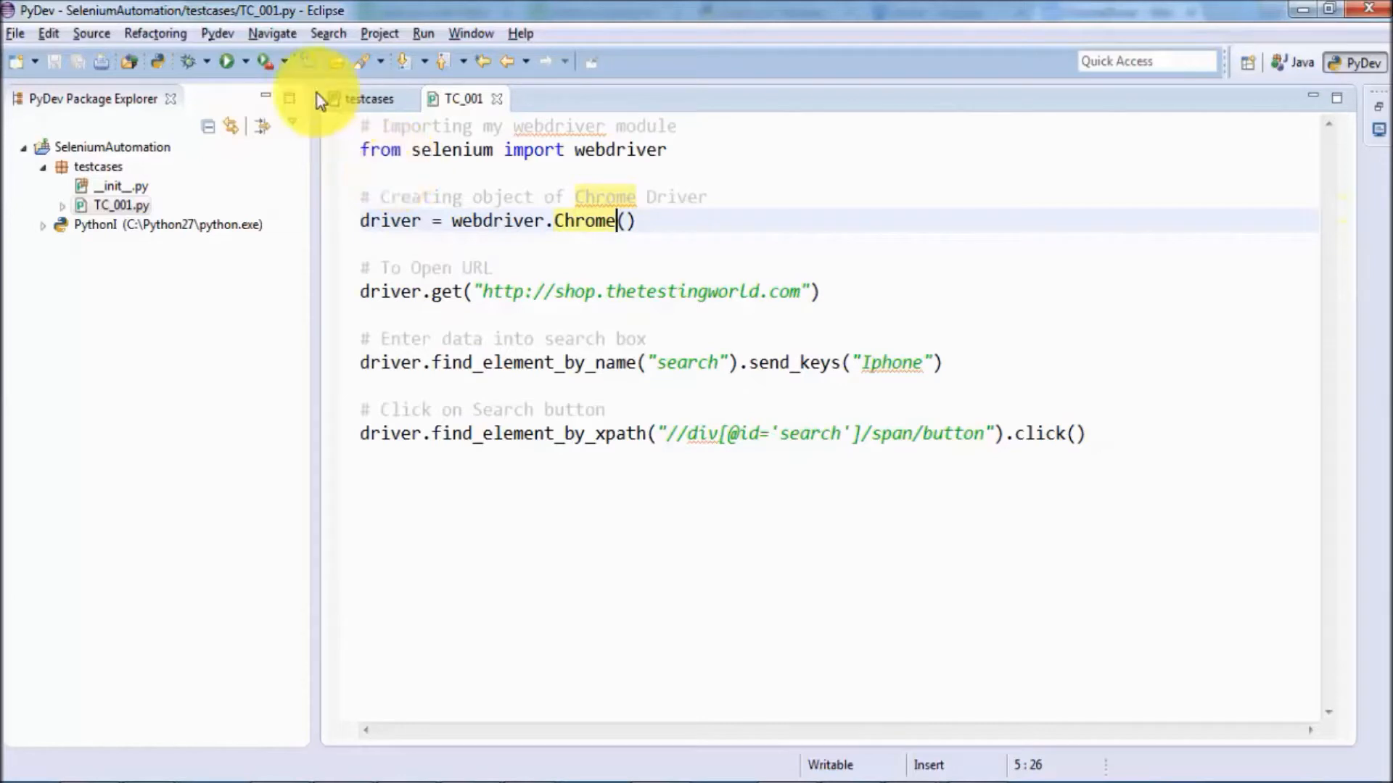
pyautogui.moveTo(226, 76)
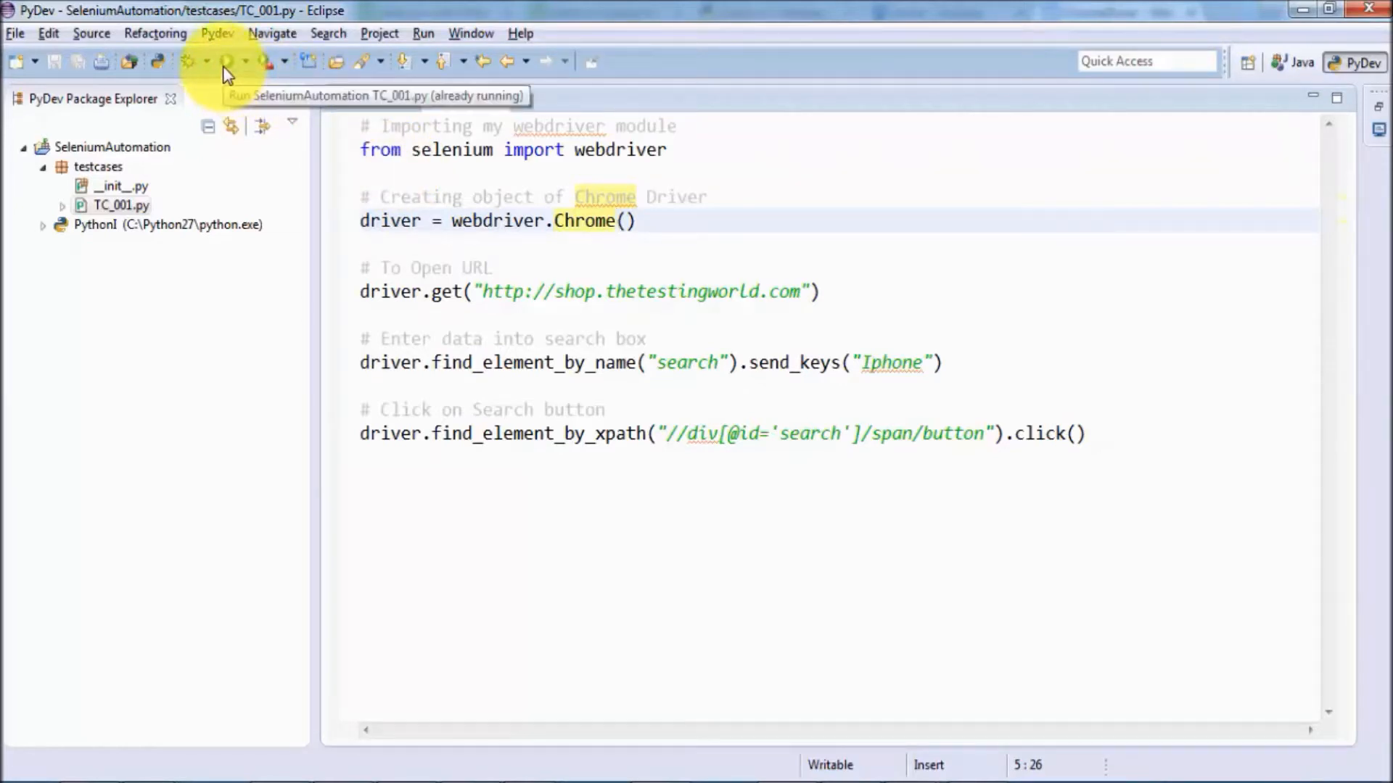
# Run TC_001.py, read the 'chromedriver executable needs to be in PATH' error and follow its chromedriver link.
pyautogui.click(225, 61)
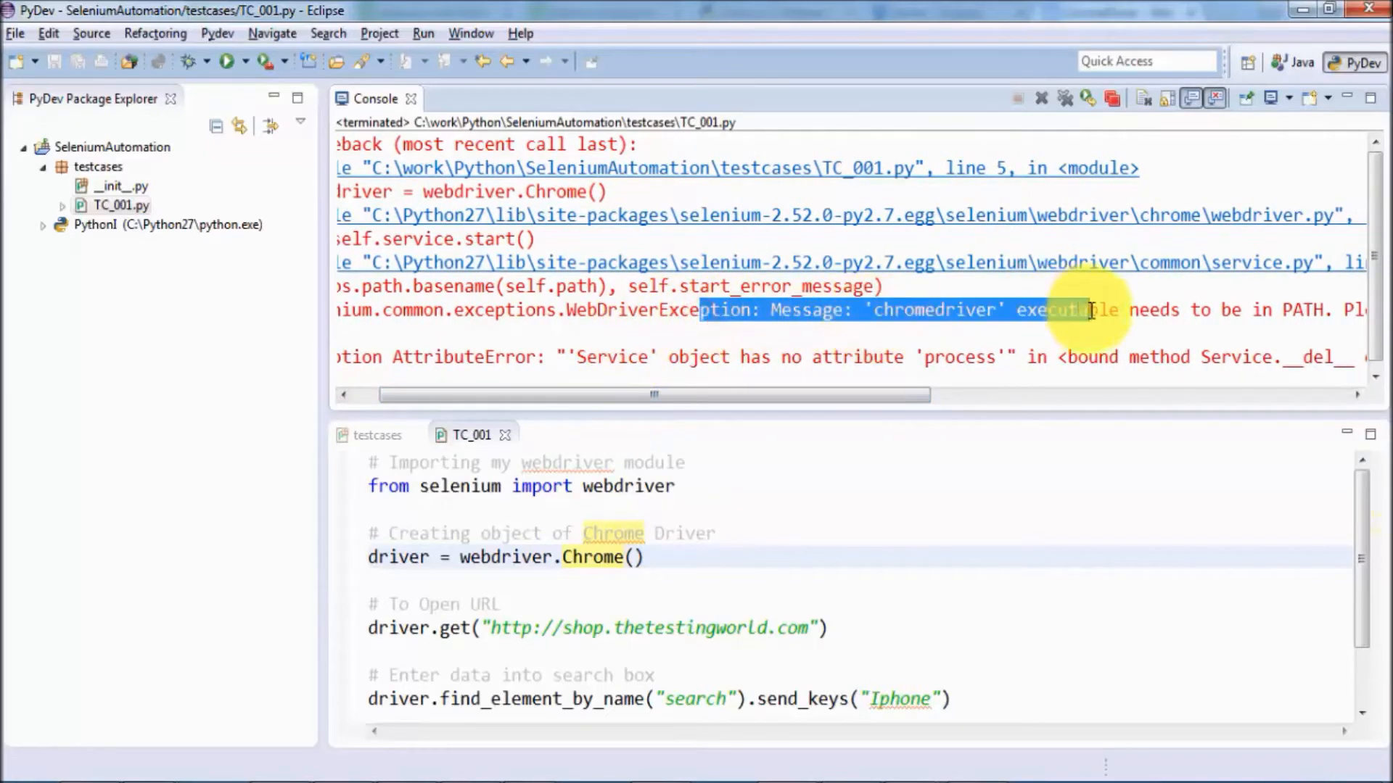
pyautogui.hscroll(3)
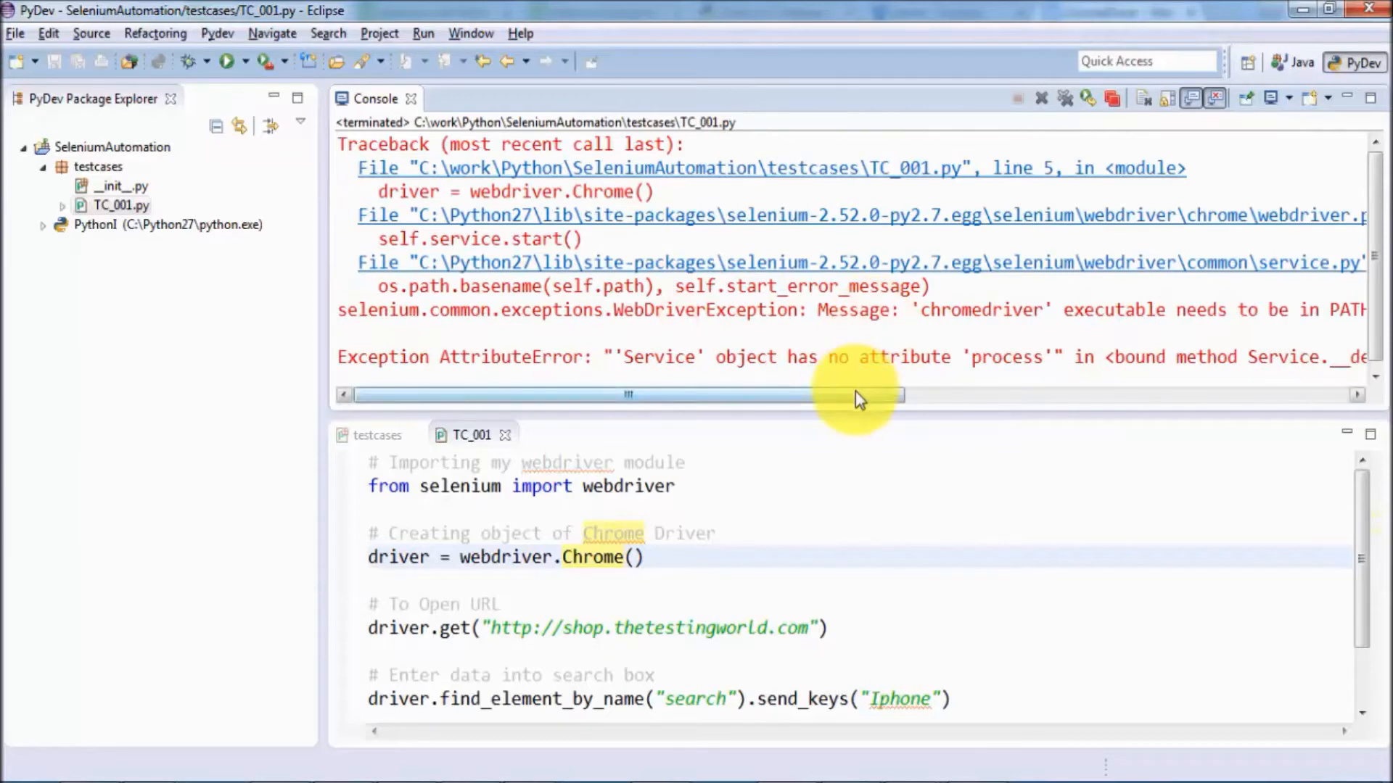
pyautogui.moveTo(857, 394); pyautogui.dragTo(1284, 395)
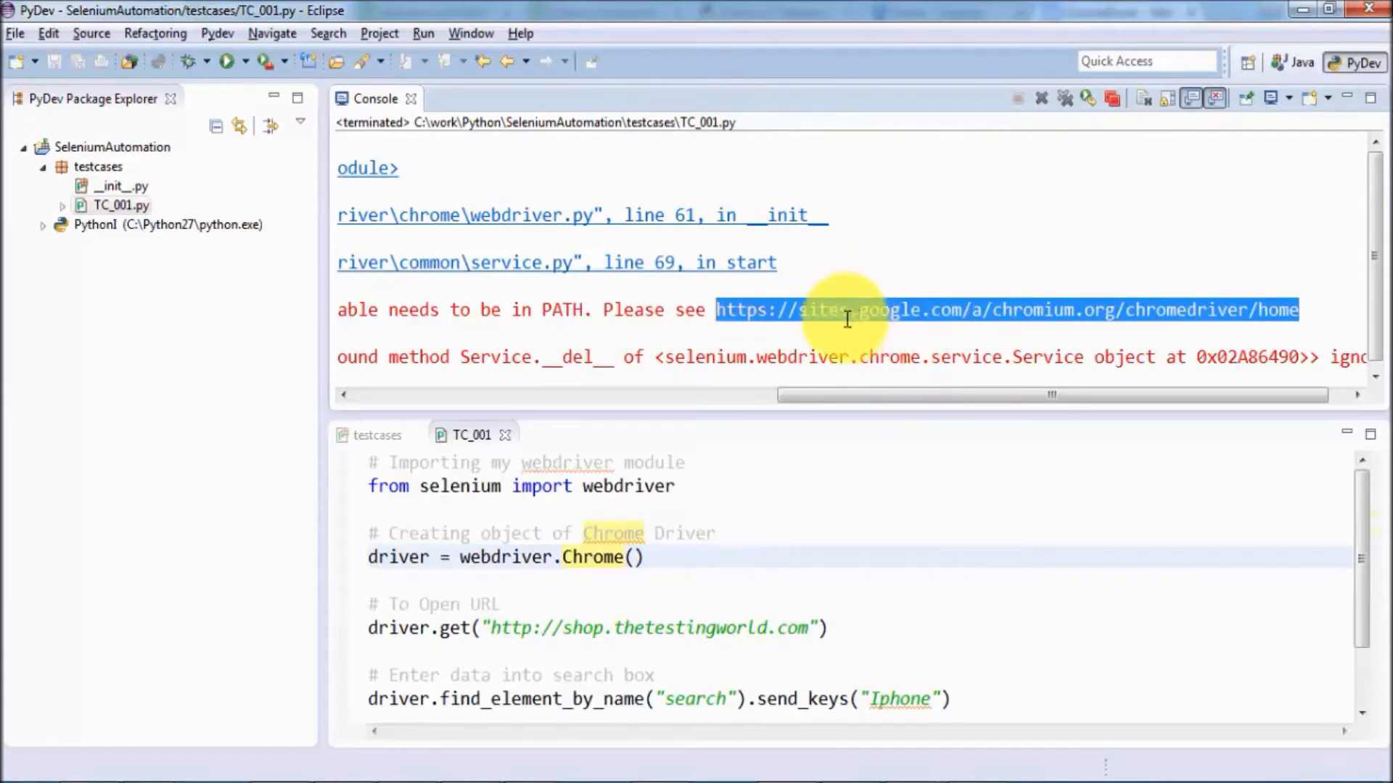
pyautogui.click(1004, 310)
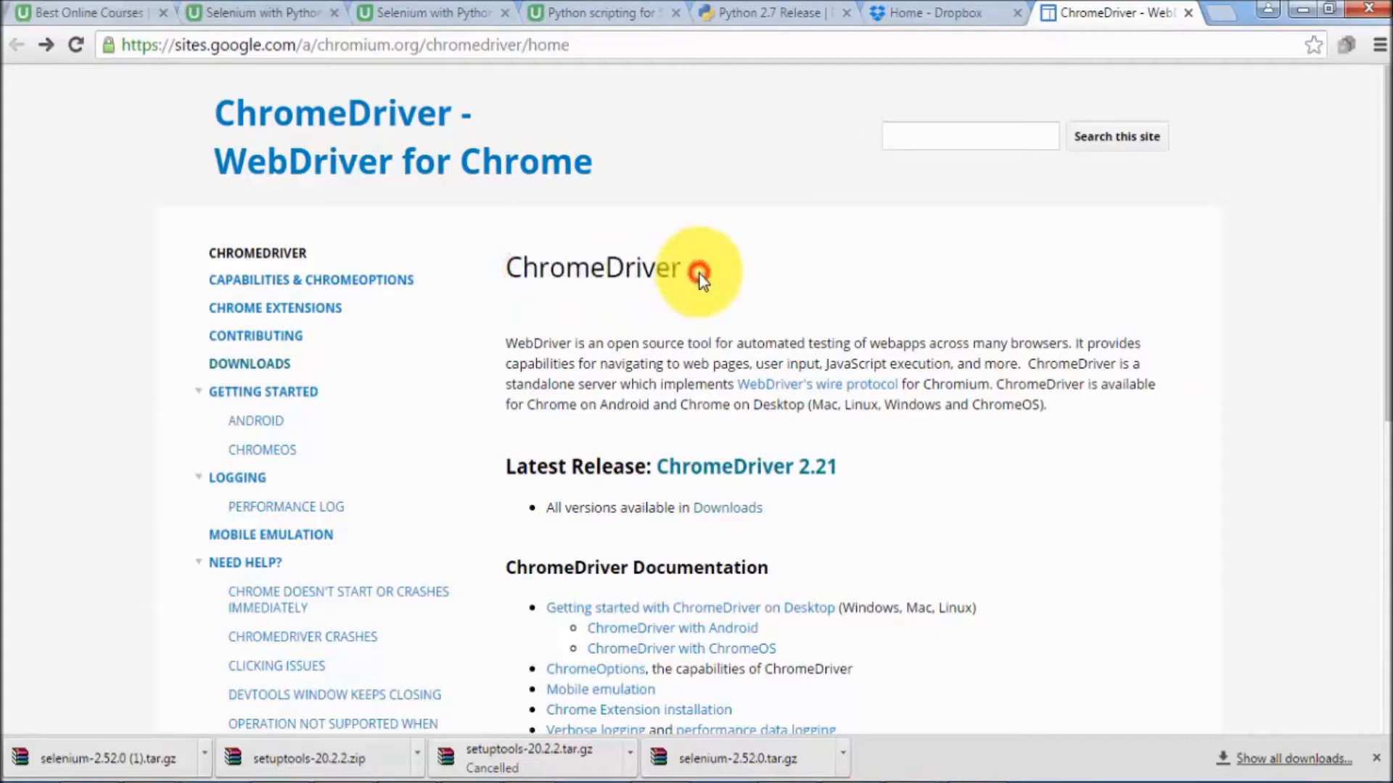
# Download chromedriver_win32.zip from the ChromeDriver 2.21 listing and show it in the Downloads folder.
pyautogui.doubleClick(591, 267)
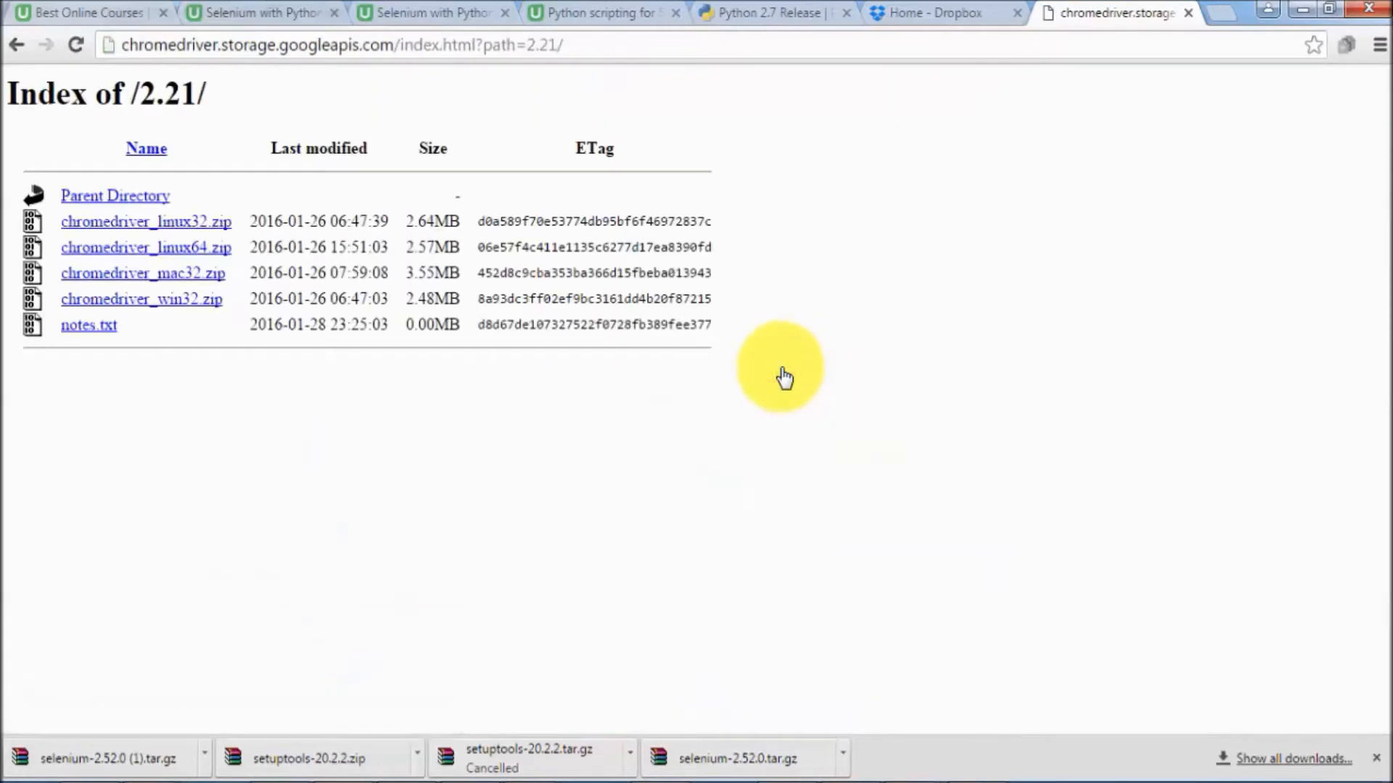
pyautogui.moveTo(173, 283)
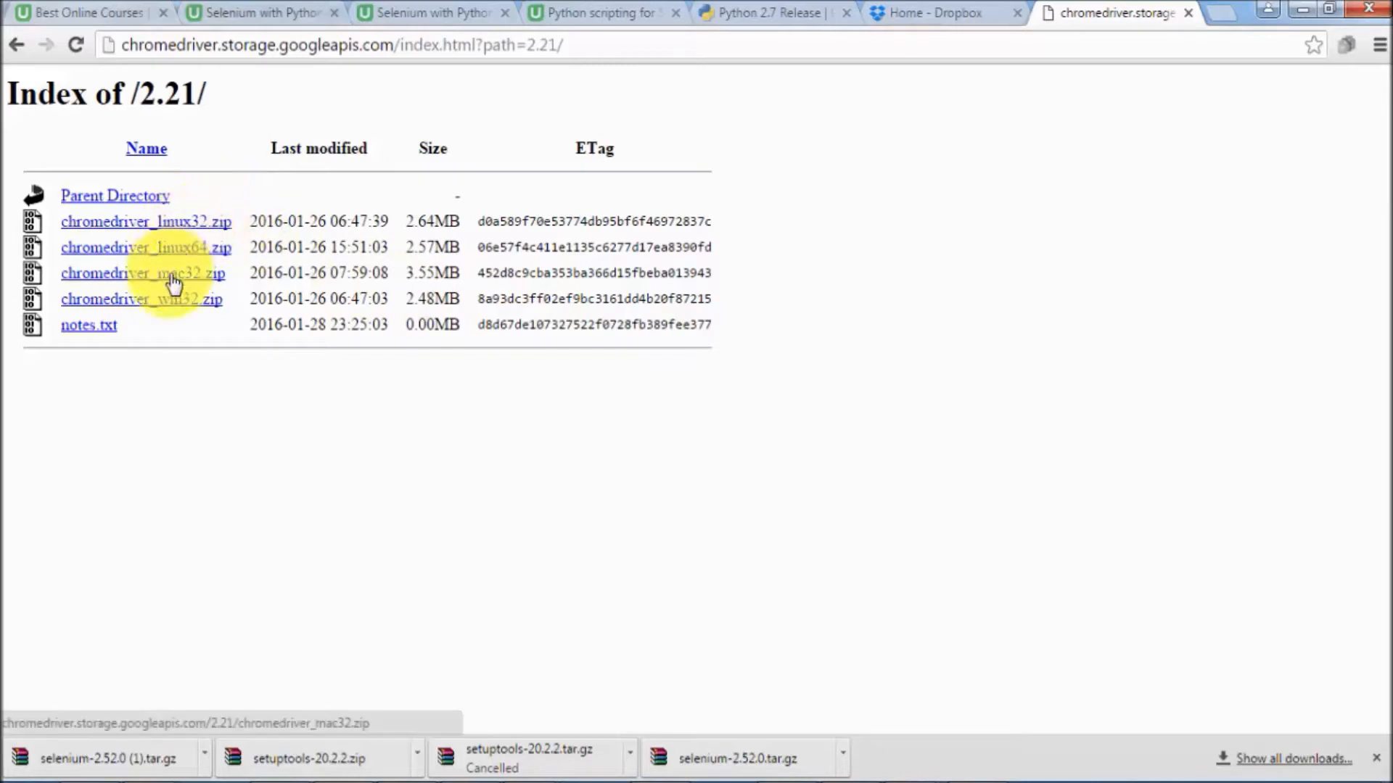
pyautogui.moveTo(175, 303)
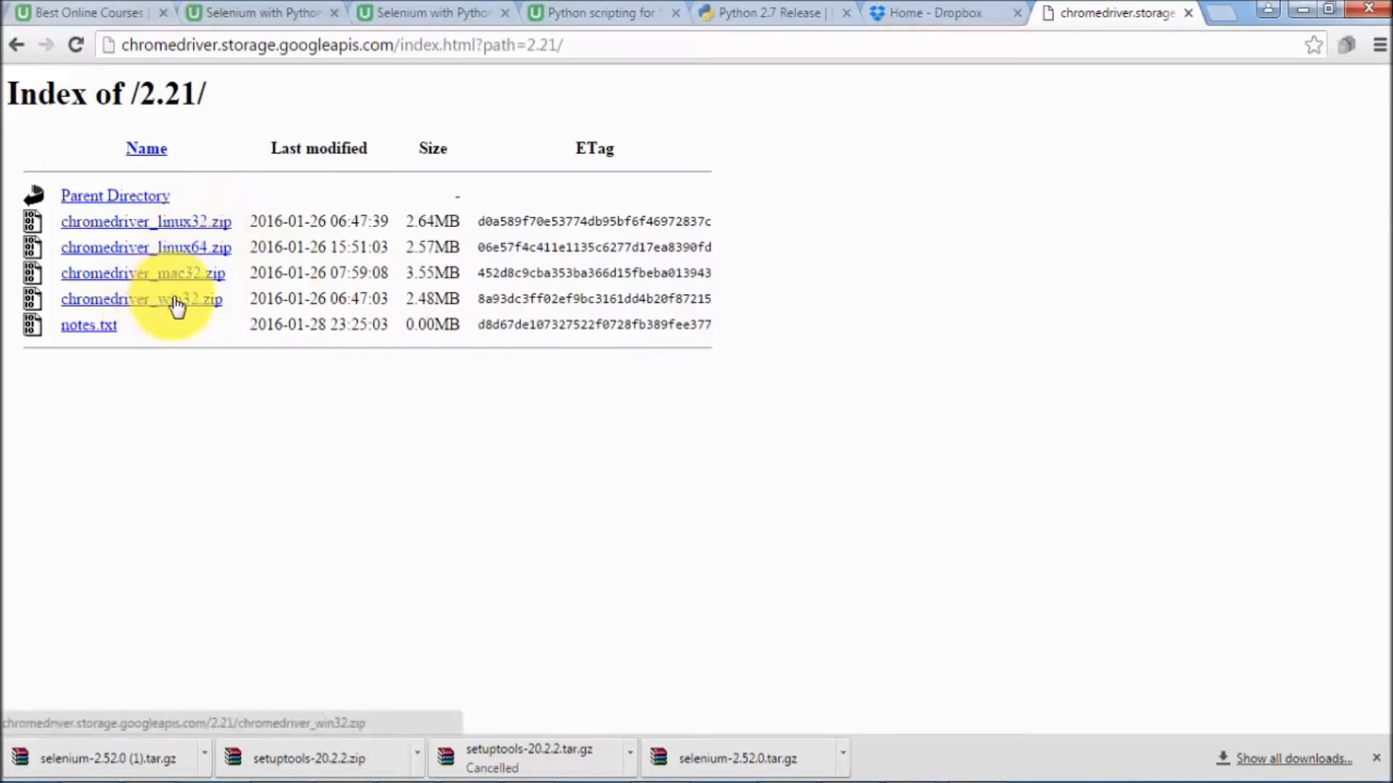
pyautogui.click(141, 299)
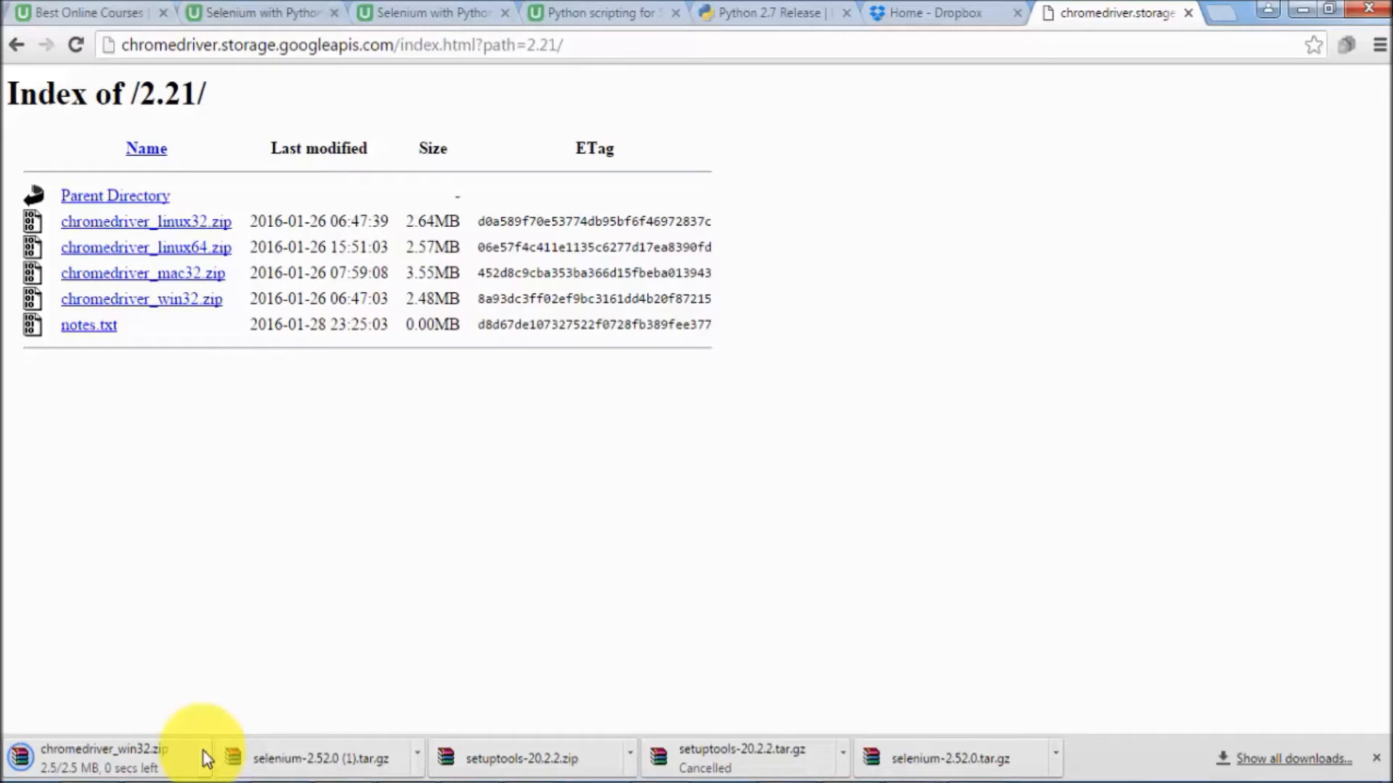
pyautogui.click(204, 757)
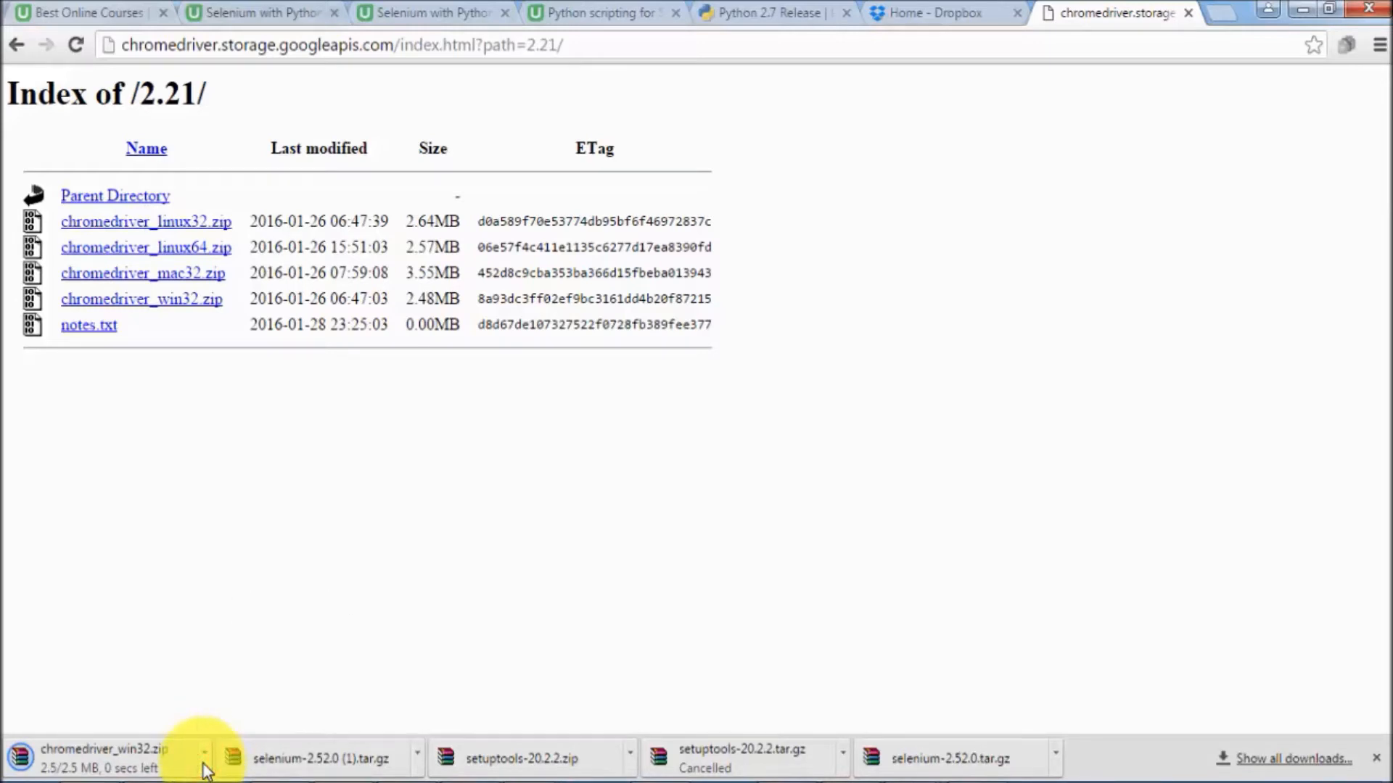
pyautogui.click(204, 759)
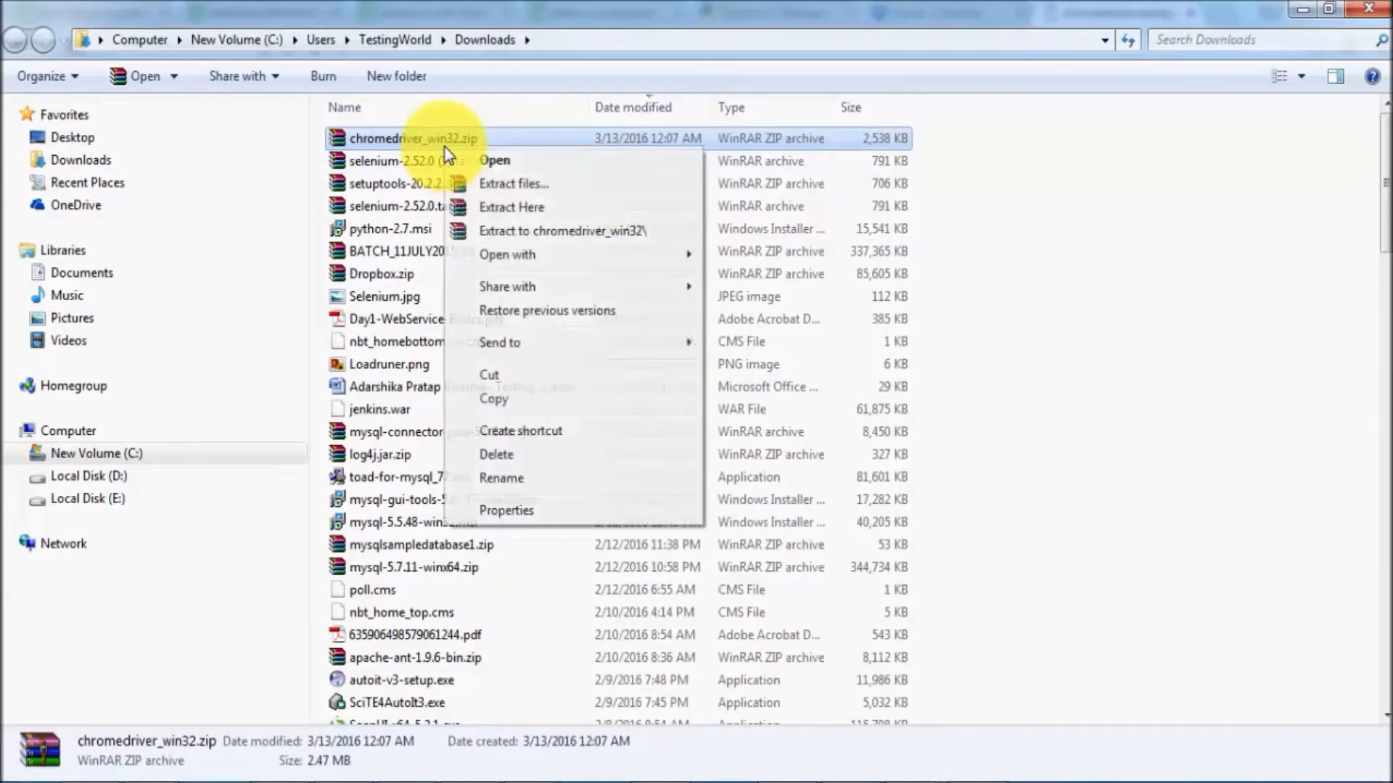
# Extract chromedriver_win32.zip here, agree to replace chromedriver.exe, and dismiss the access-denied error.
pyautogui.click(561, 231)
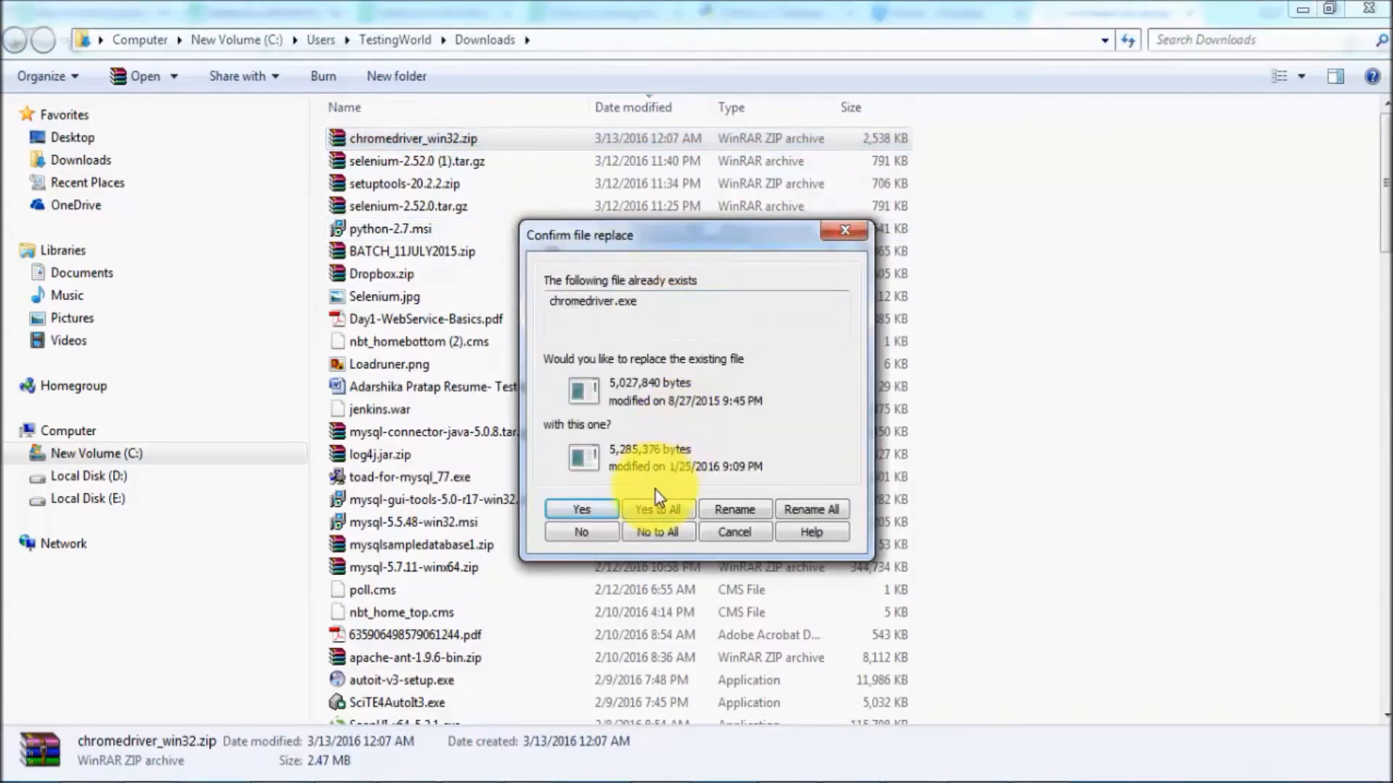
pyautogui.click(580, 509)
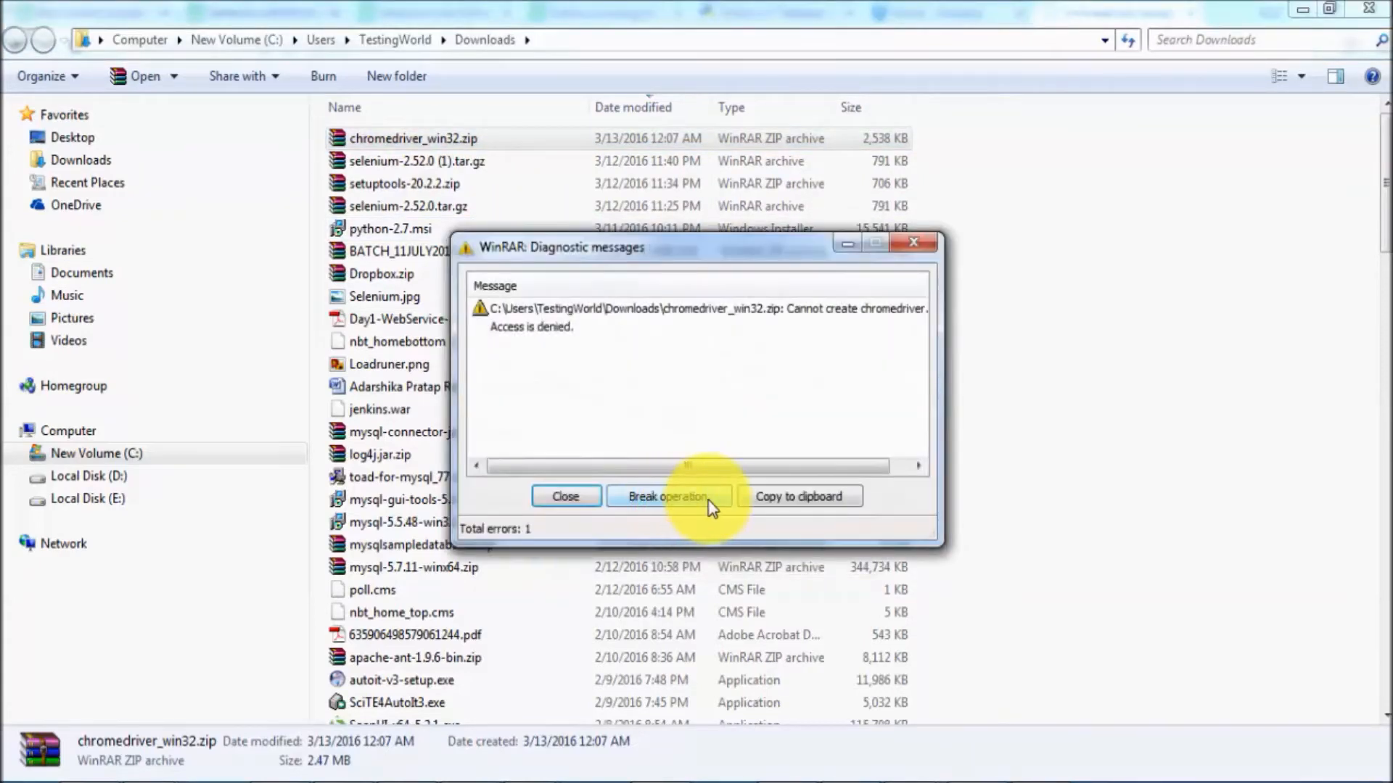
pyautogui.click(564, 496)
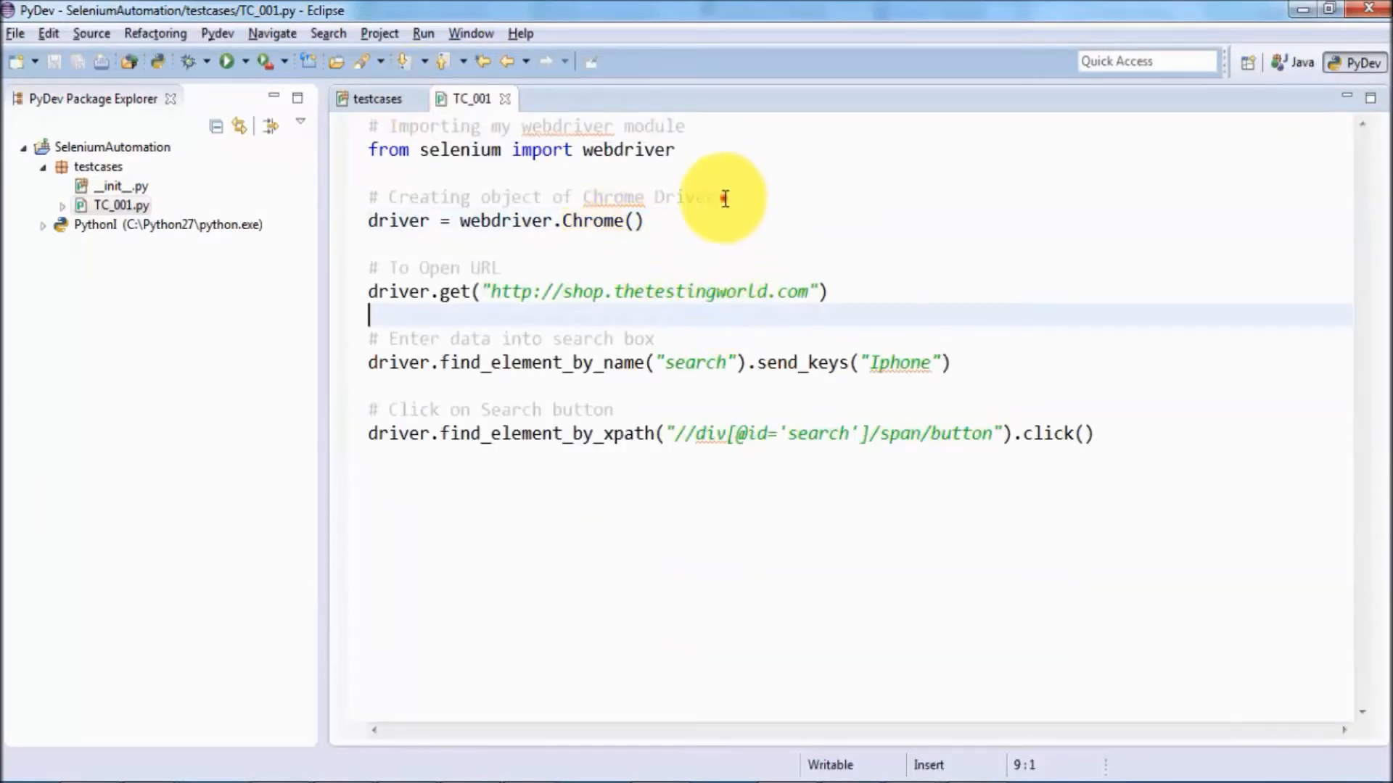
# Define chromePath as C:\Users\TestingWorld\Downloads\chromedriver_win32\chromedriver.exe.
pyautogui.write('ch')
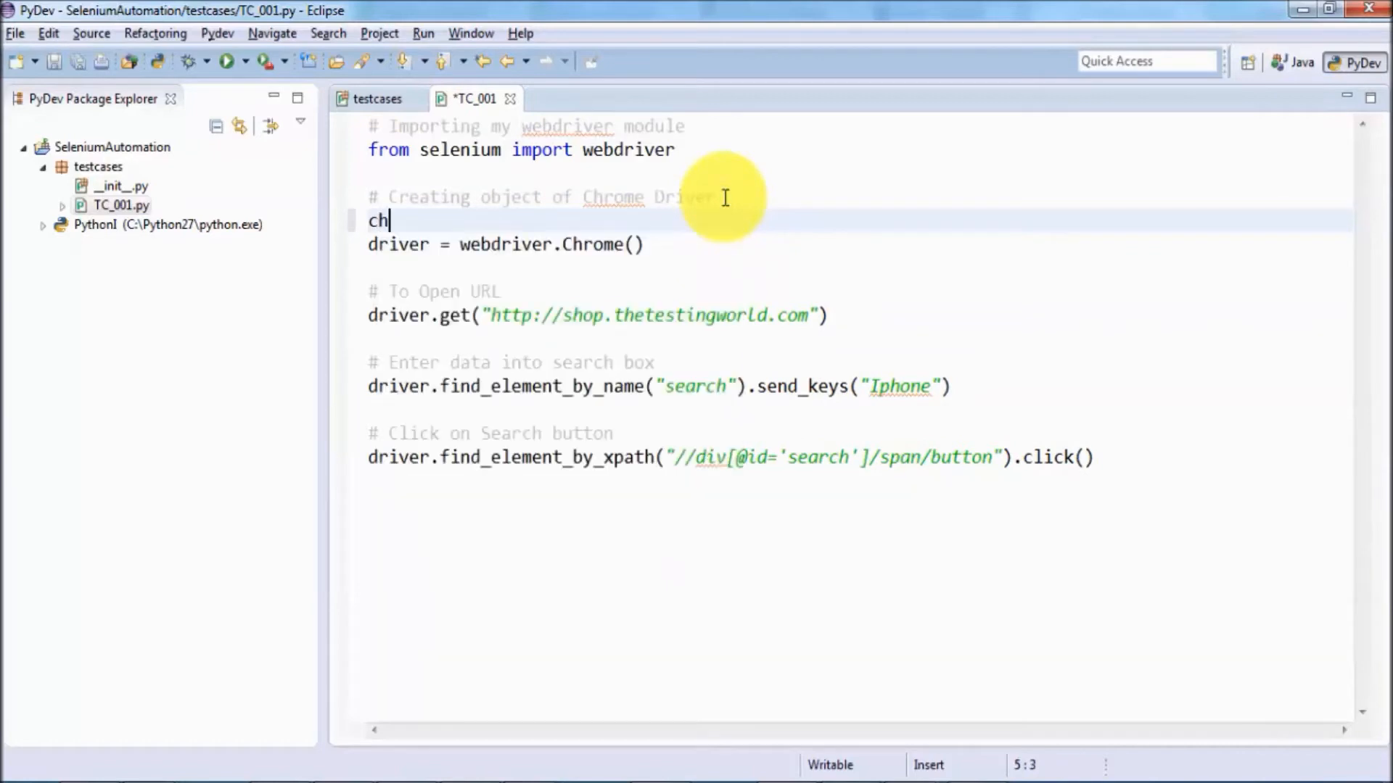
pyautogui.write('romeP')
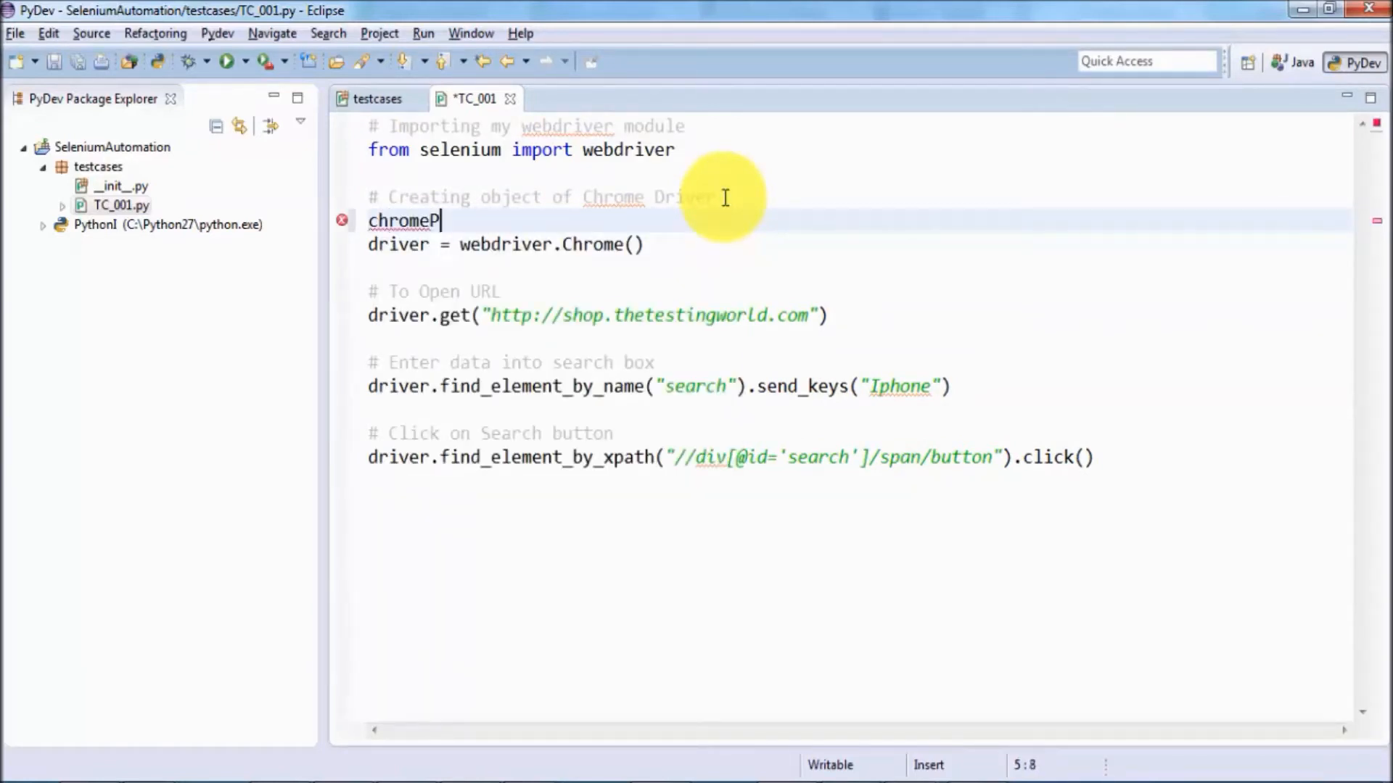
pyautogui.write('ath="')
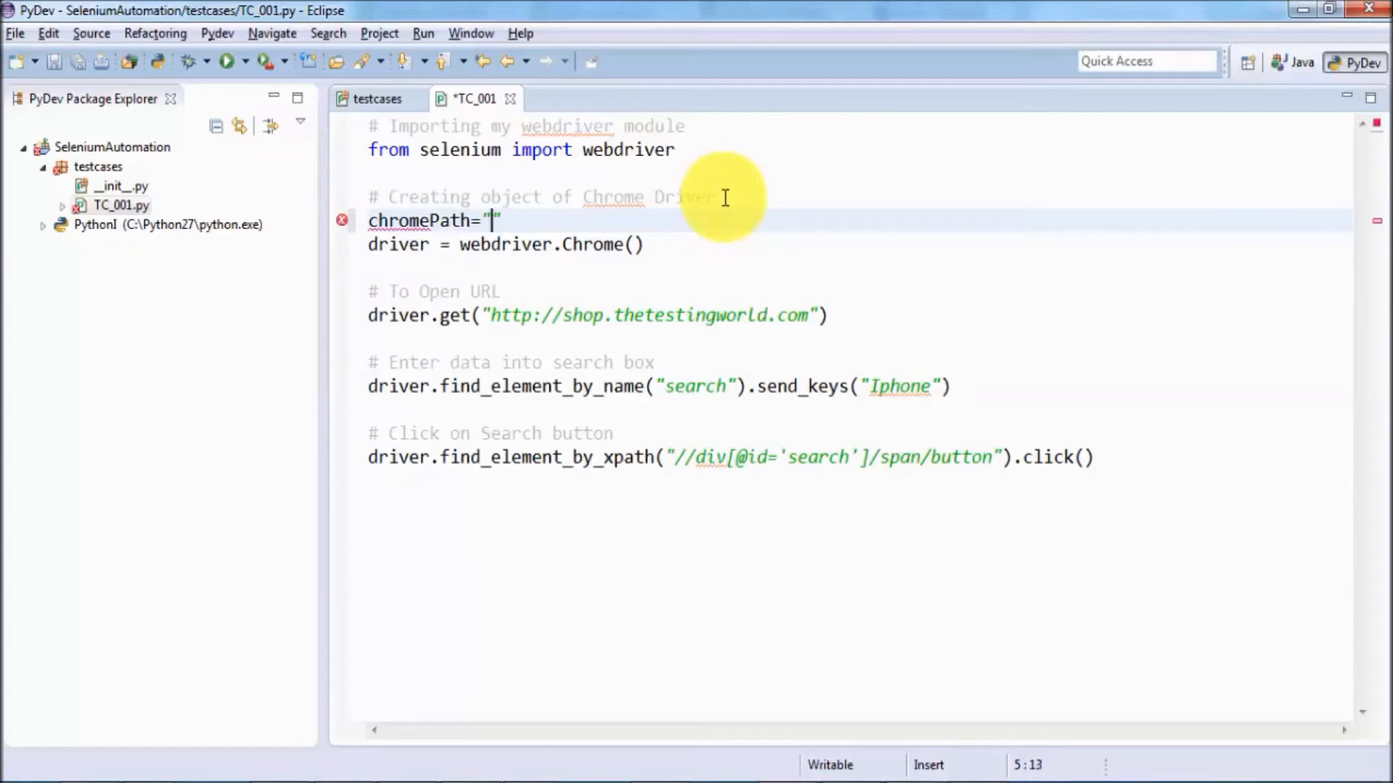
pyautogui.write('C:\\Users\\TestingWorld\\Downloads\\chromedriver_win32\\ch')
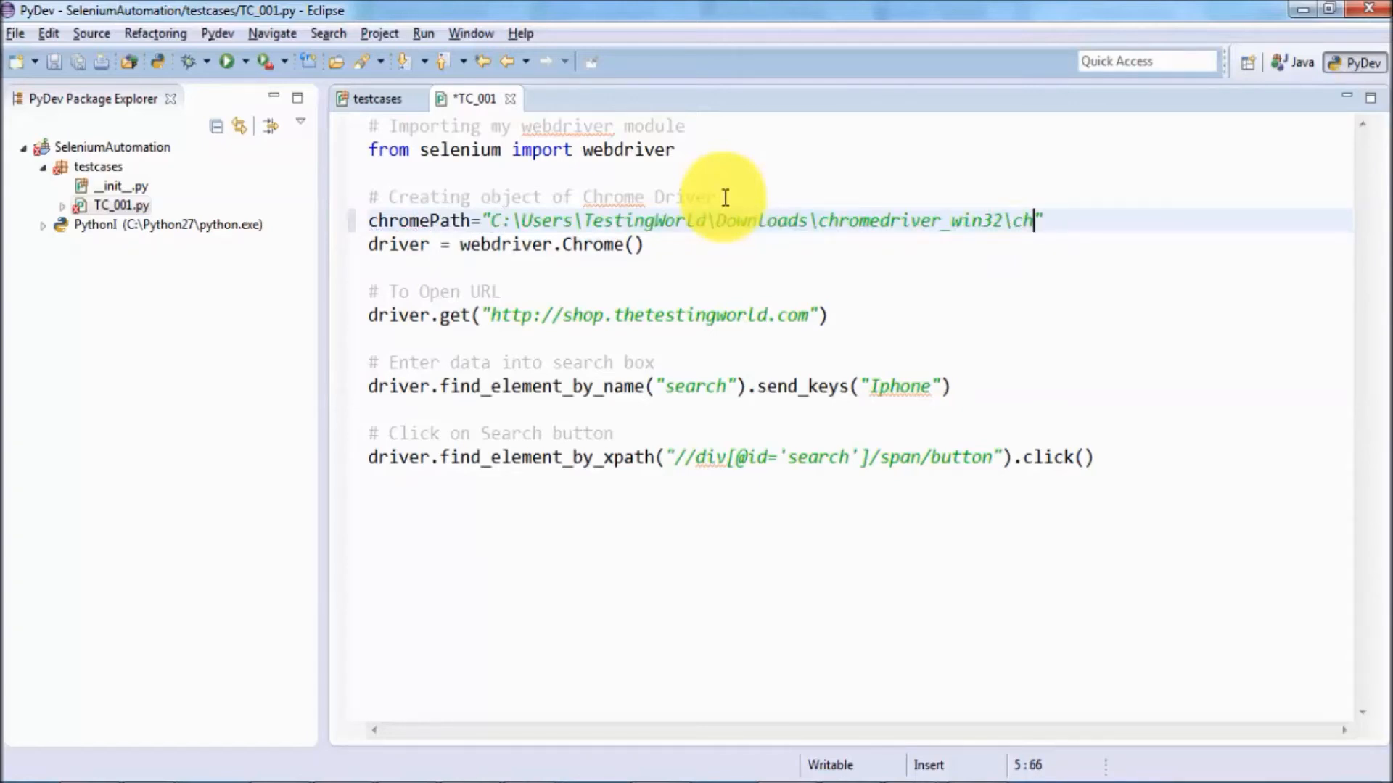
pyautogui.write('rome')
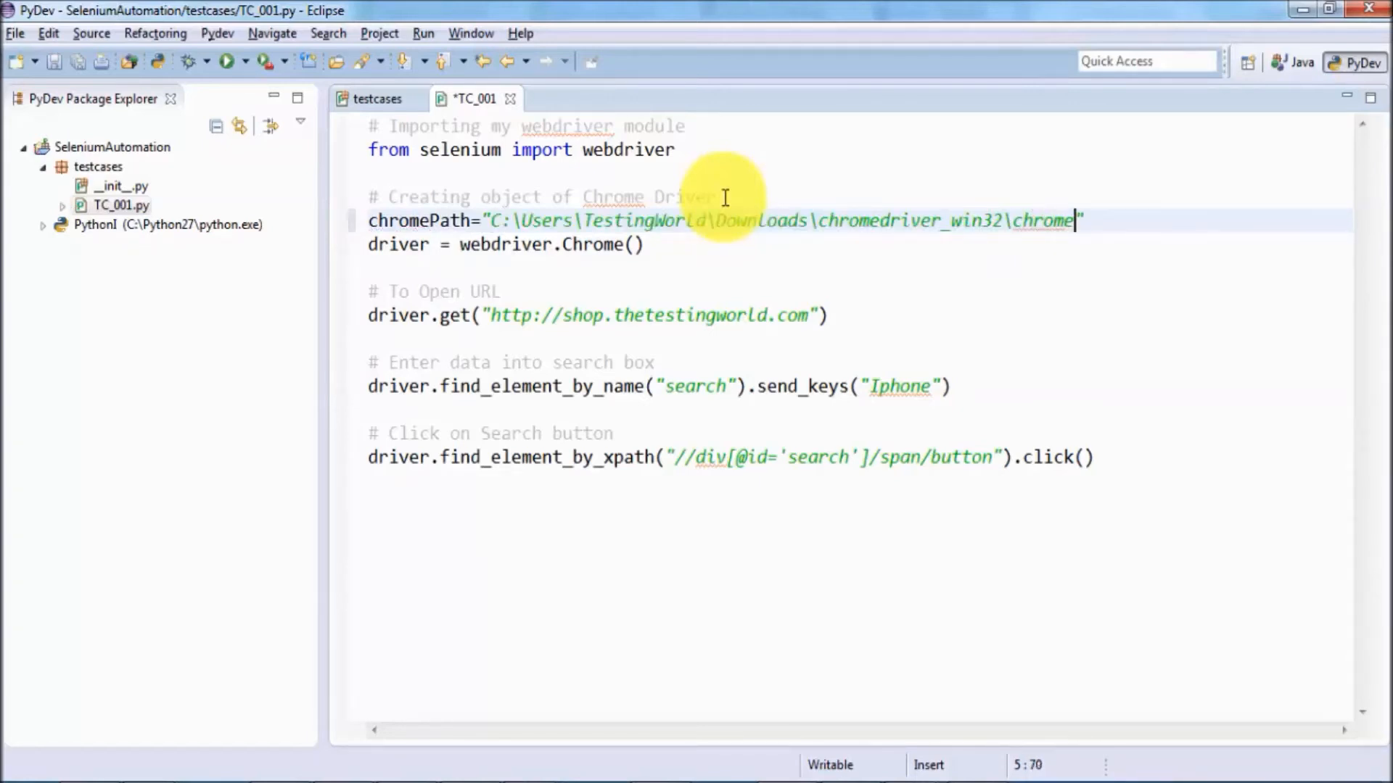
pyautogui.write('driver')
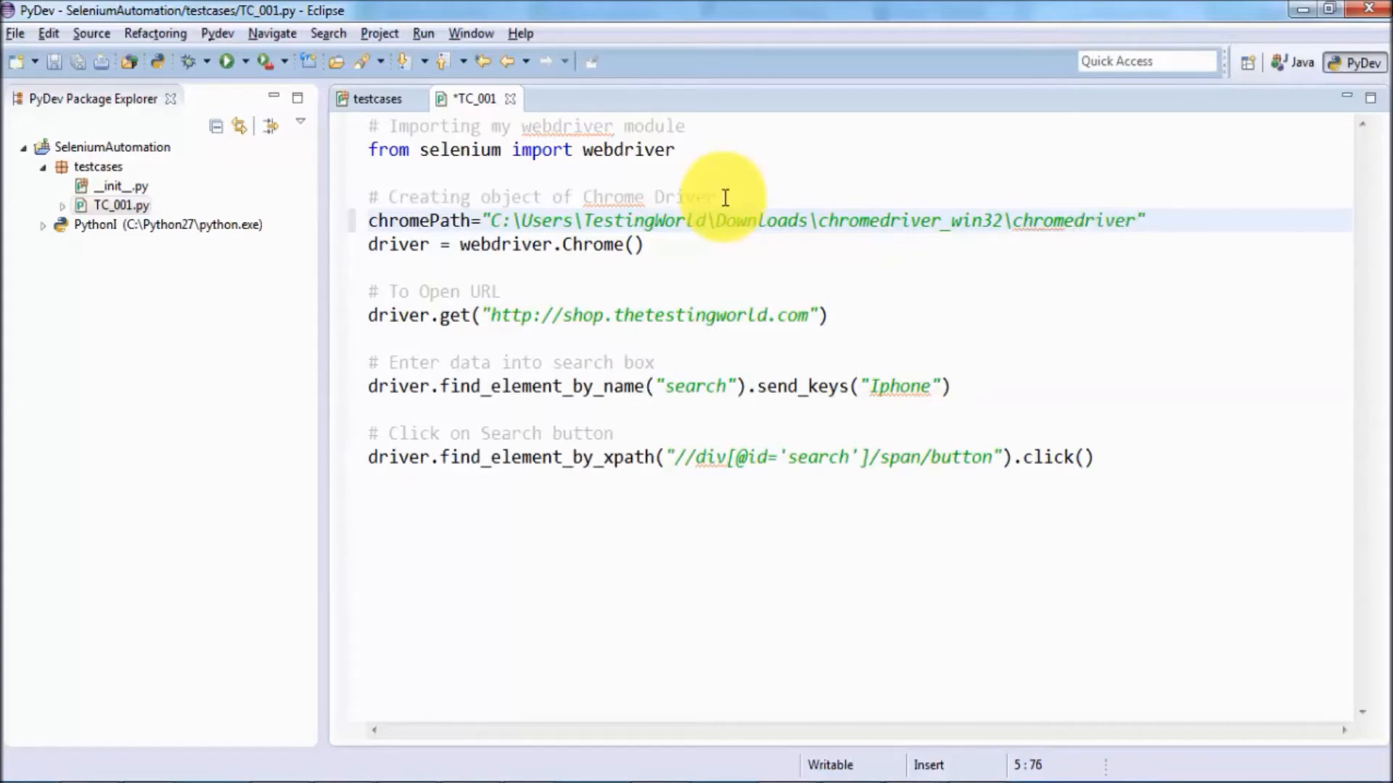
pyautogui.write('.exe')
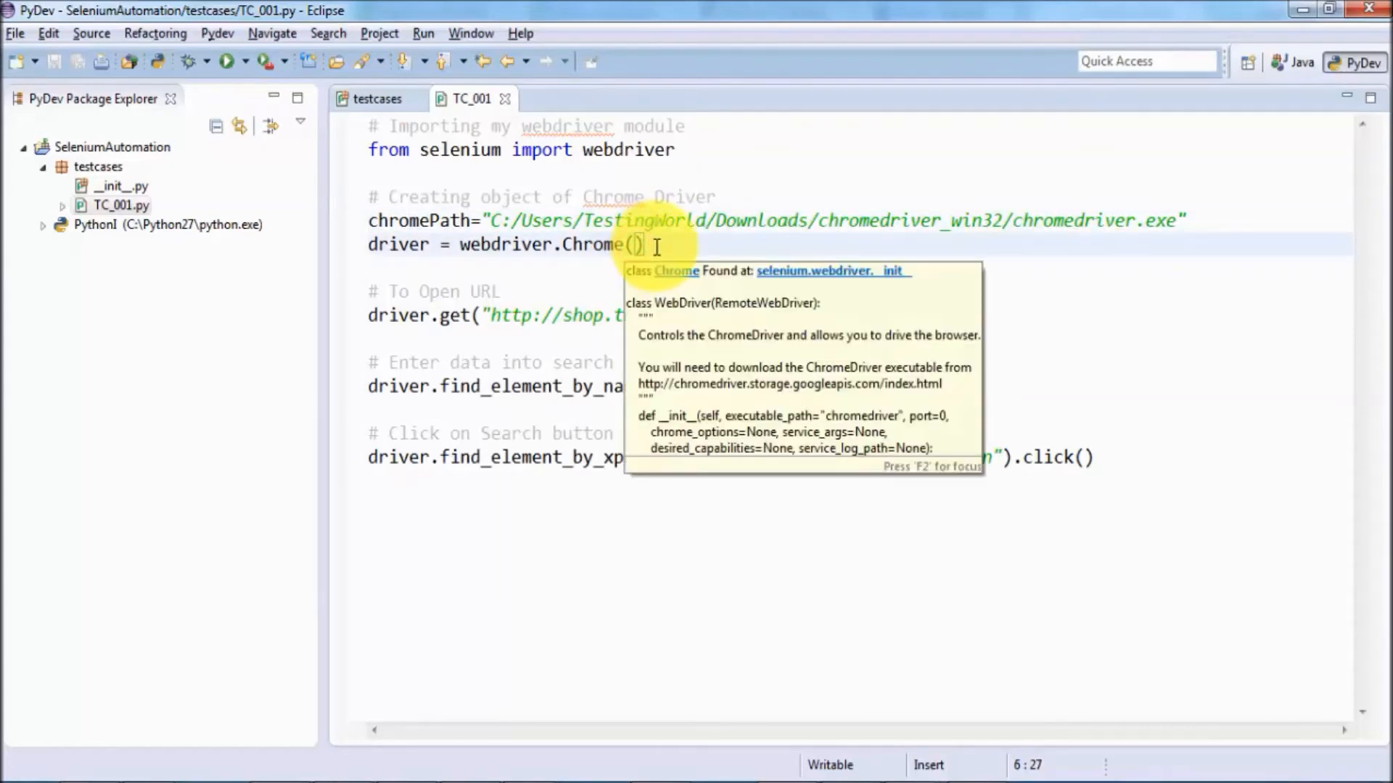
# Pass executable_path=chromePath inside webdriver.Chrome().
pyautogui.write('cx')
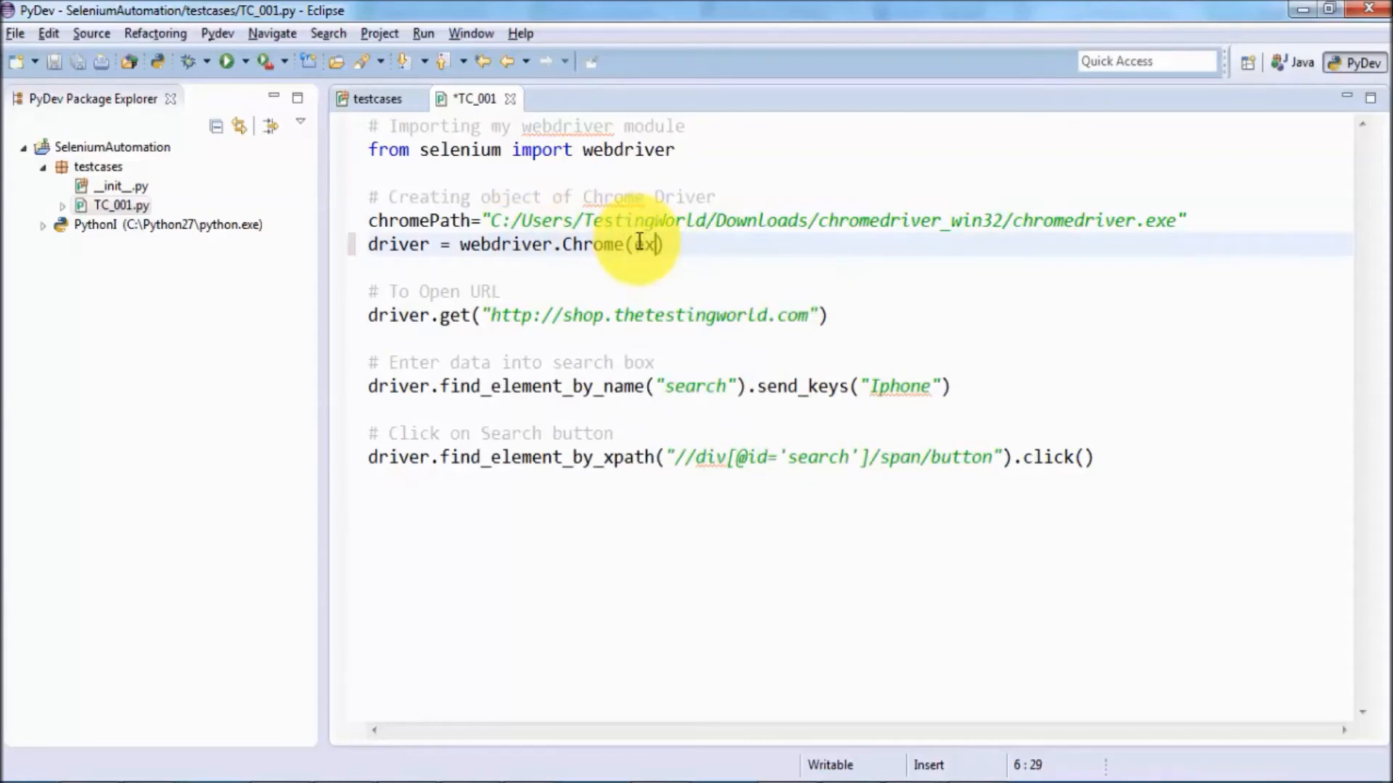
pyautogui.write('executable_path=')
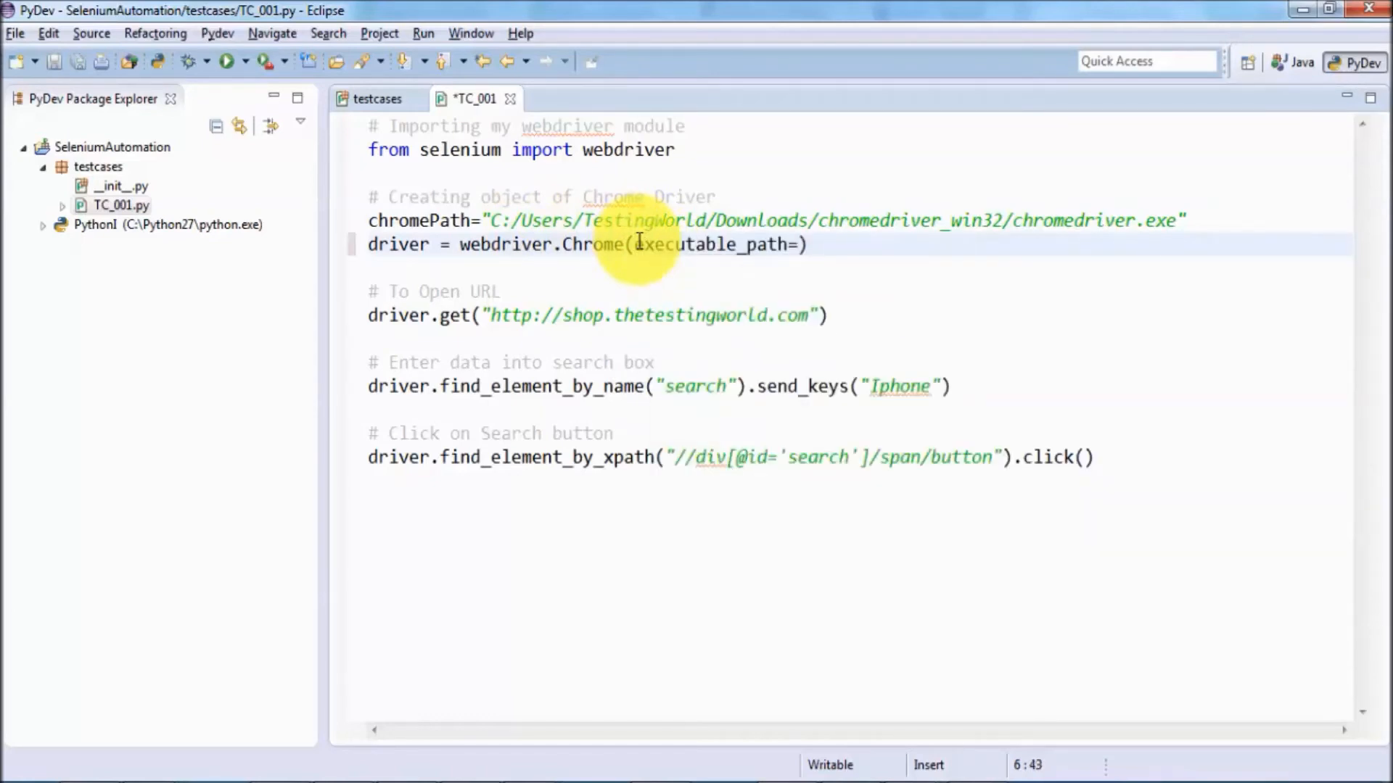
pyautogui.doubleClick(417, 221)
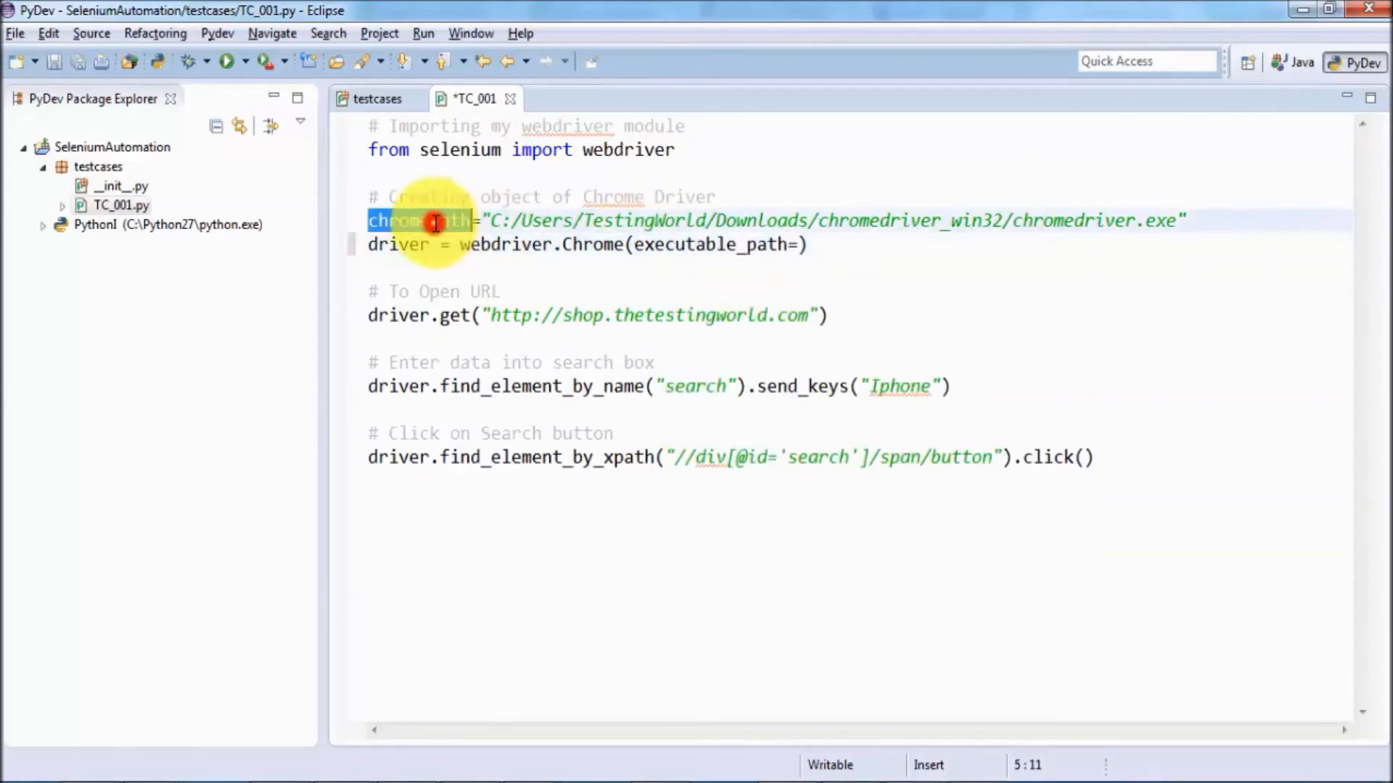
pyautogui.click(787, 244)
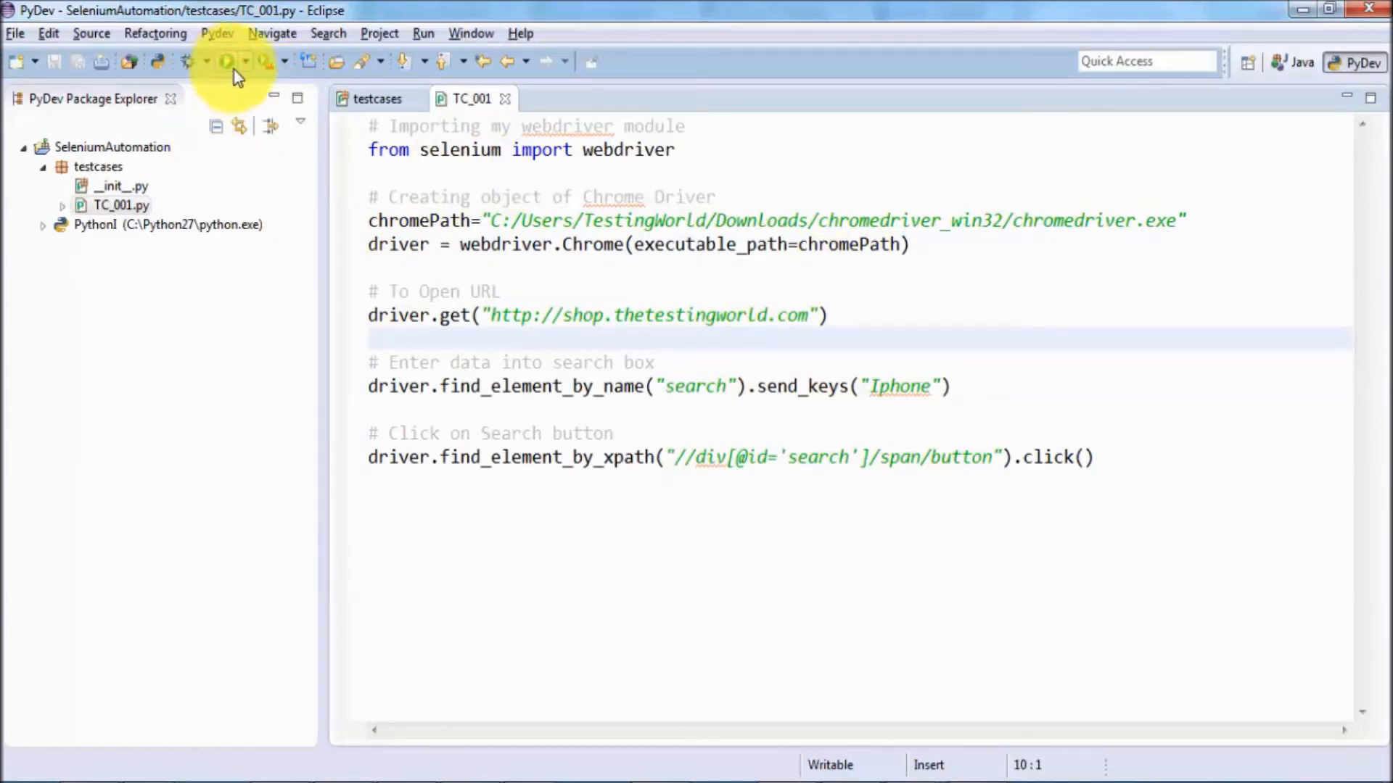
# Run TC_001.py so Chrome opens shop.thetestingworld.com, searches for Iphone and shows the results page.
pyautogui.click(226, 61)
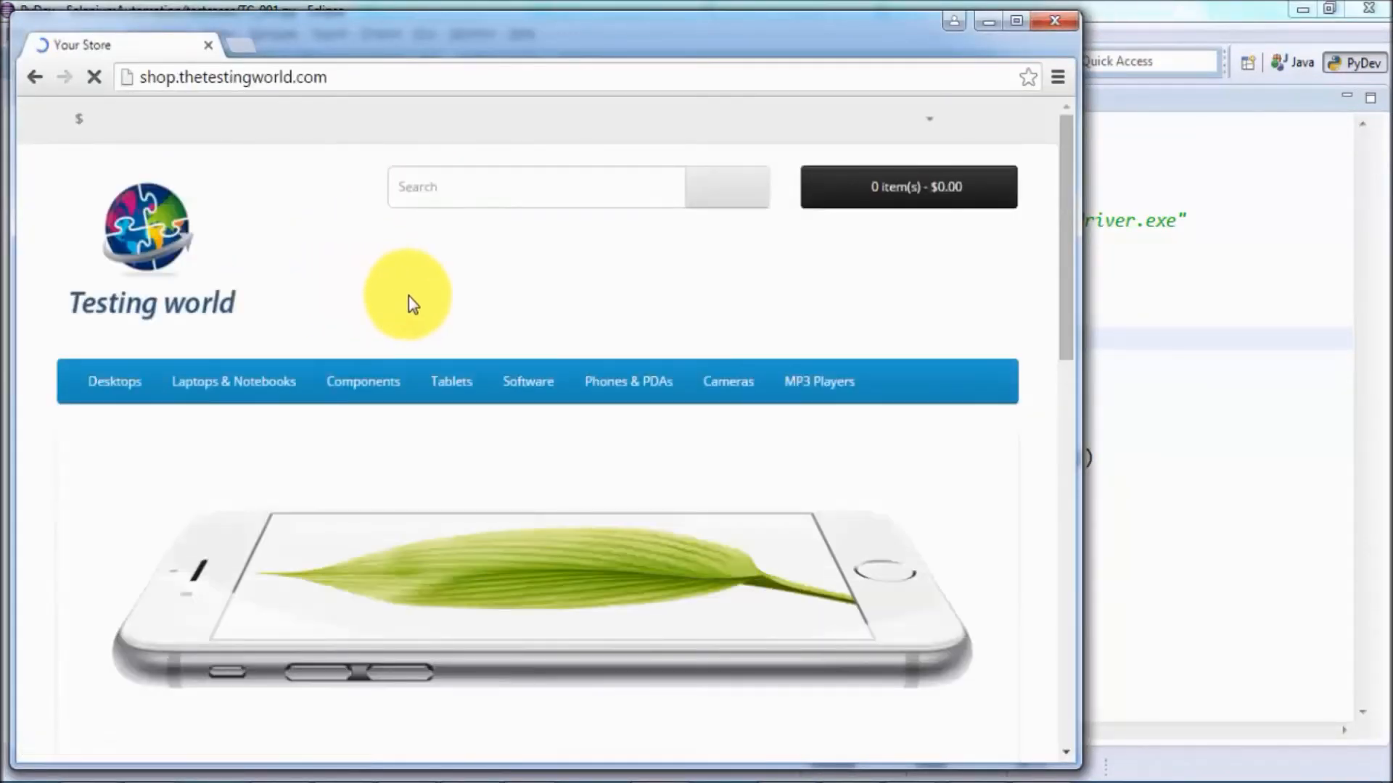
pyautogui.write('Iphone')
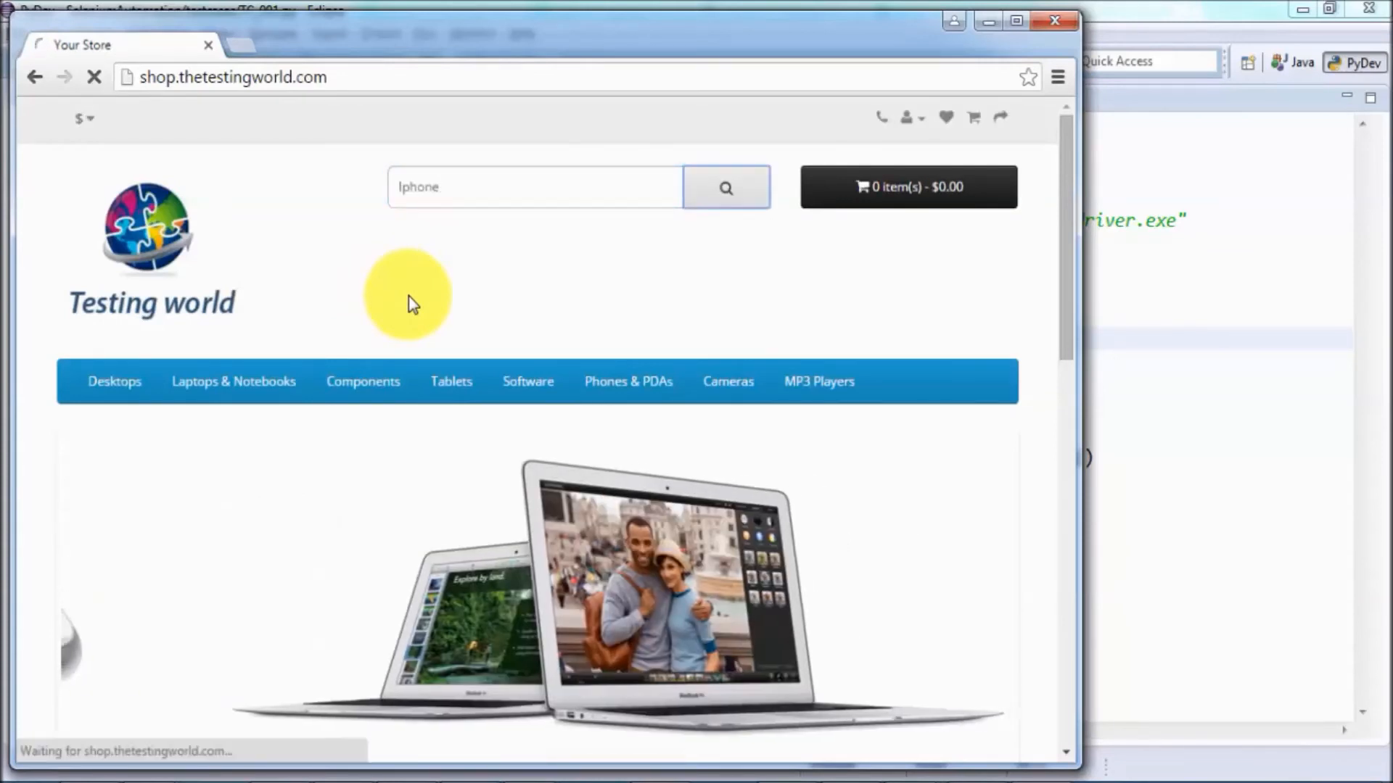
pyautogui.click(726, 187)
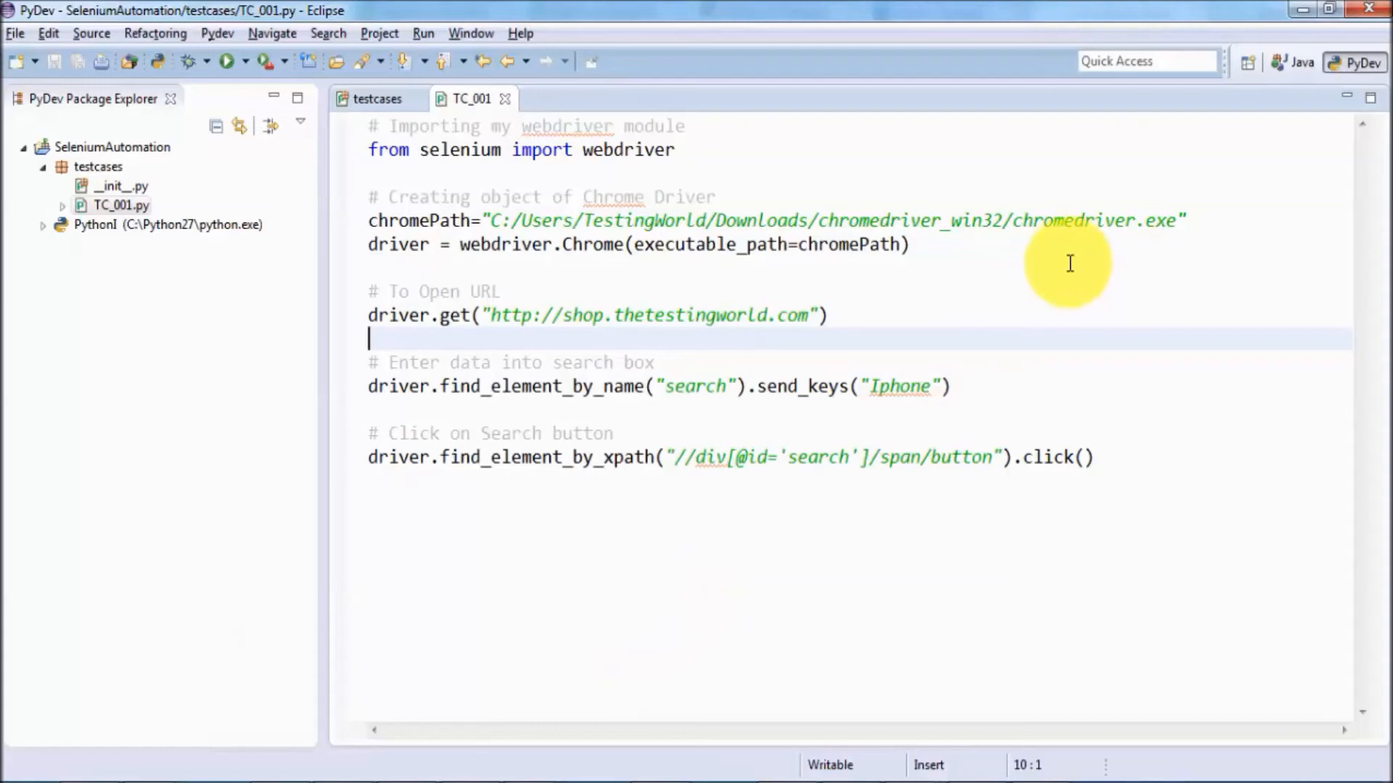
pyautogui.click(226, 61)
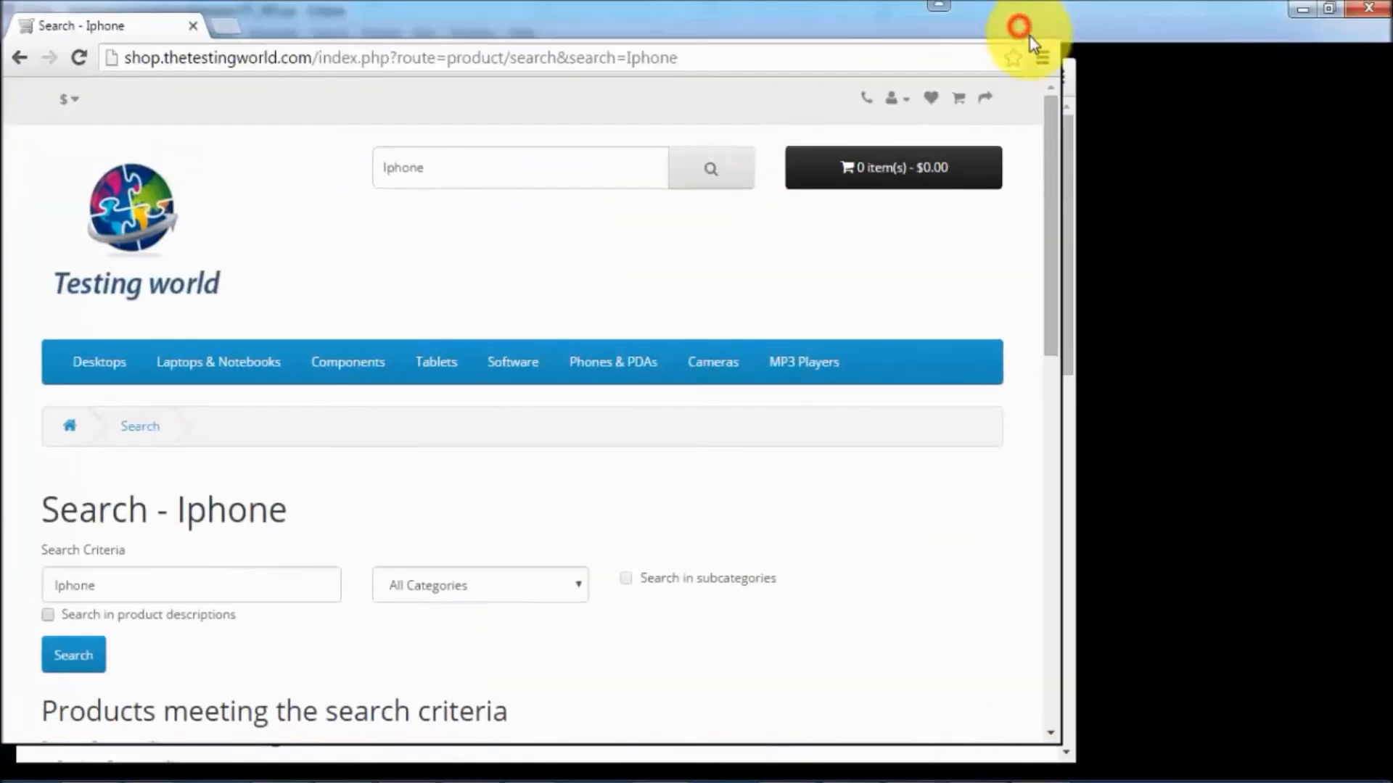
pyautogui.scroll(-3)
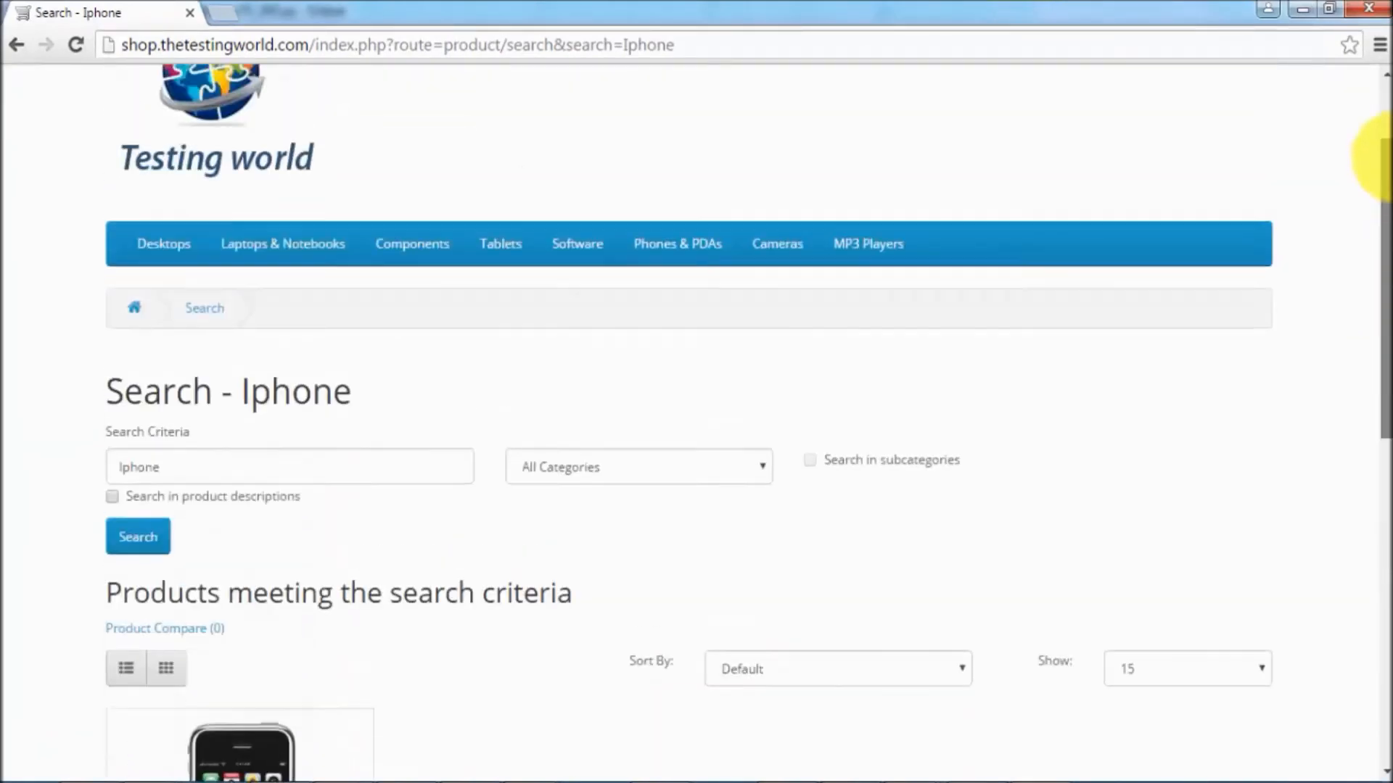
pyautogui.scroll(3)
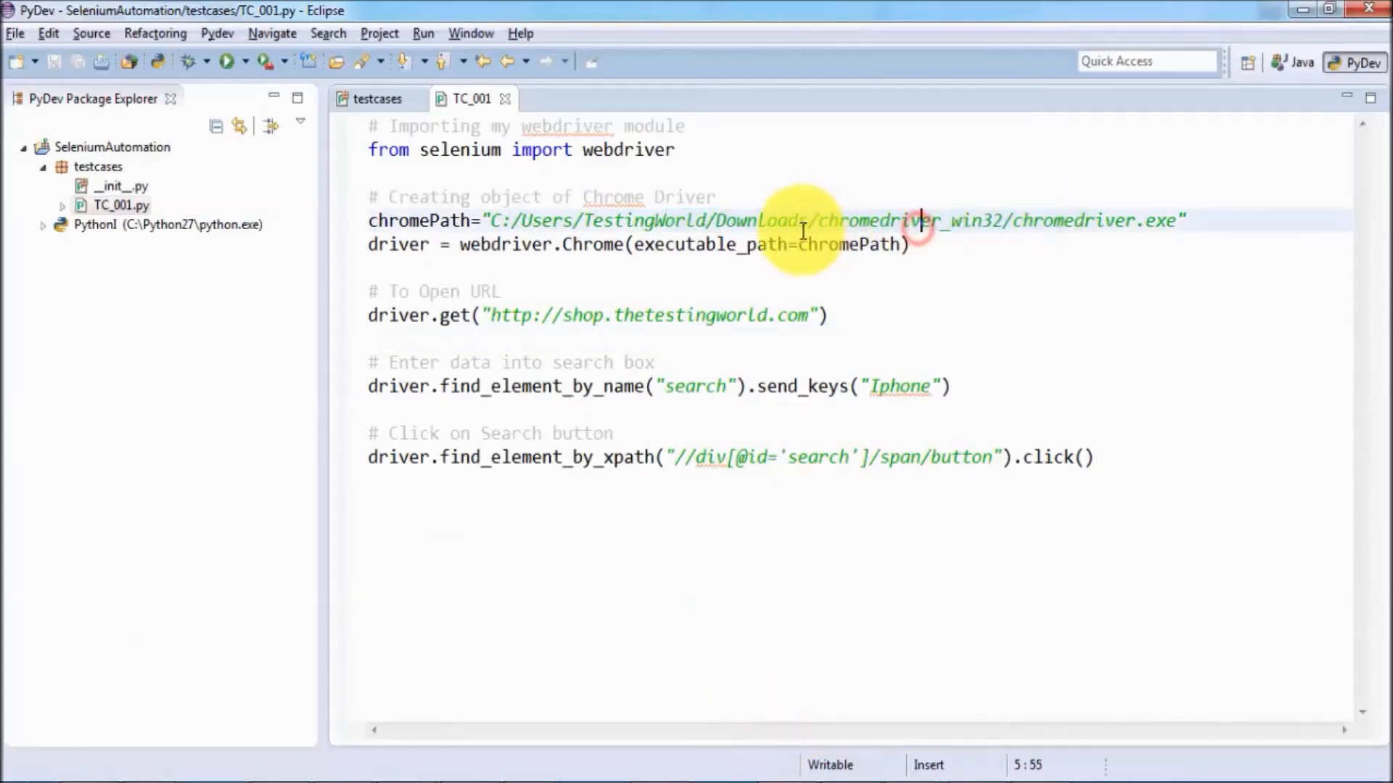
pyautogui.moveTo(799, 221); pyautogui.dragTo(1092, 221)
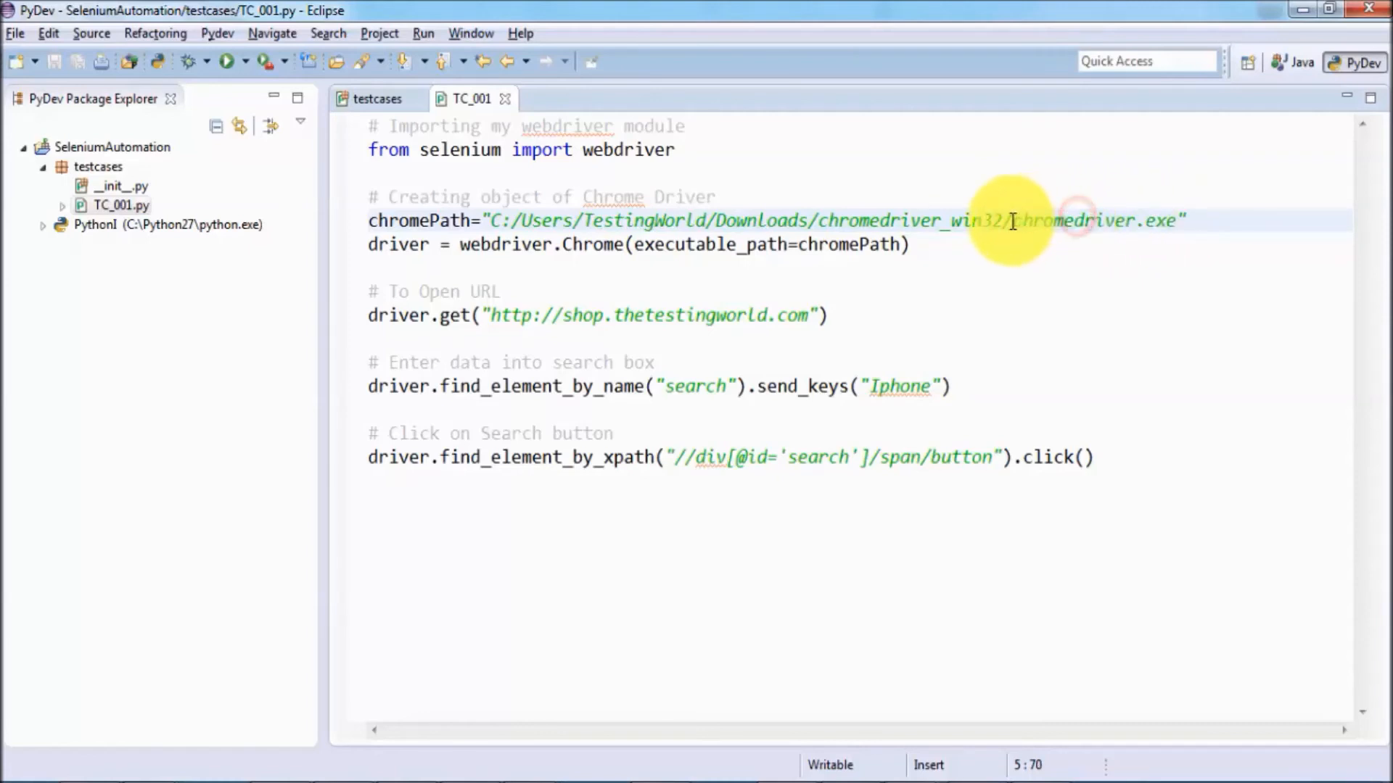
pyautogui.doubleClick(1072, 220)
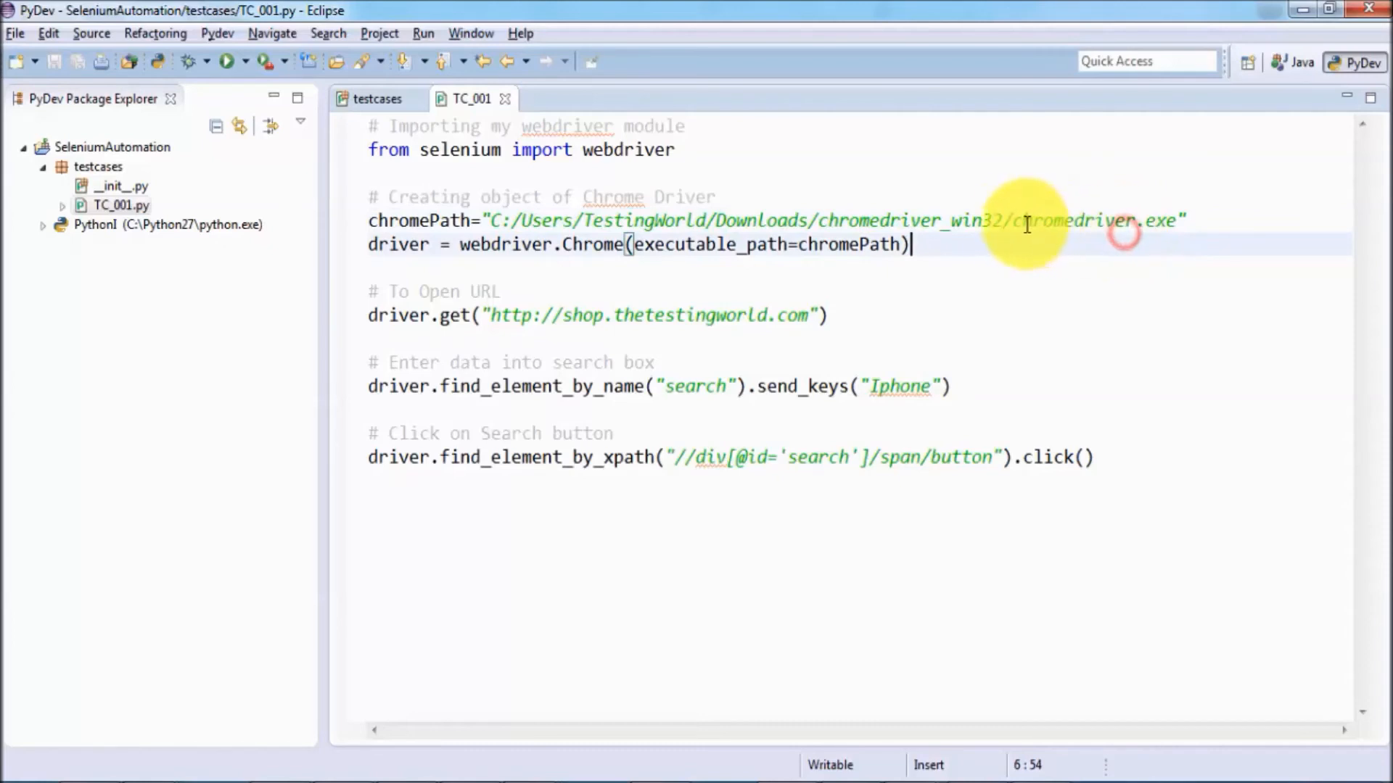
pyautogui.doubleClick(1075, 221)
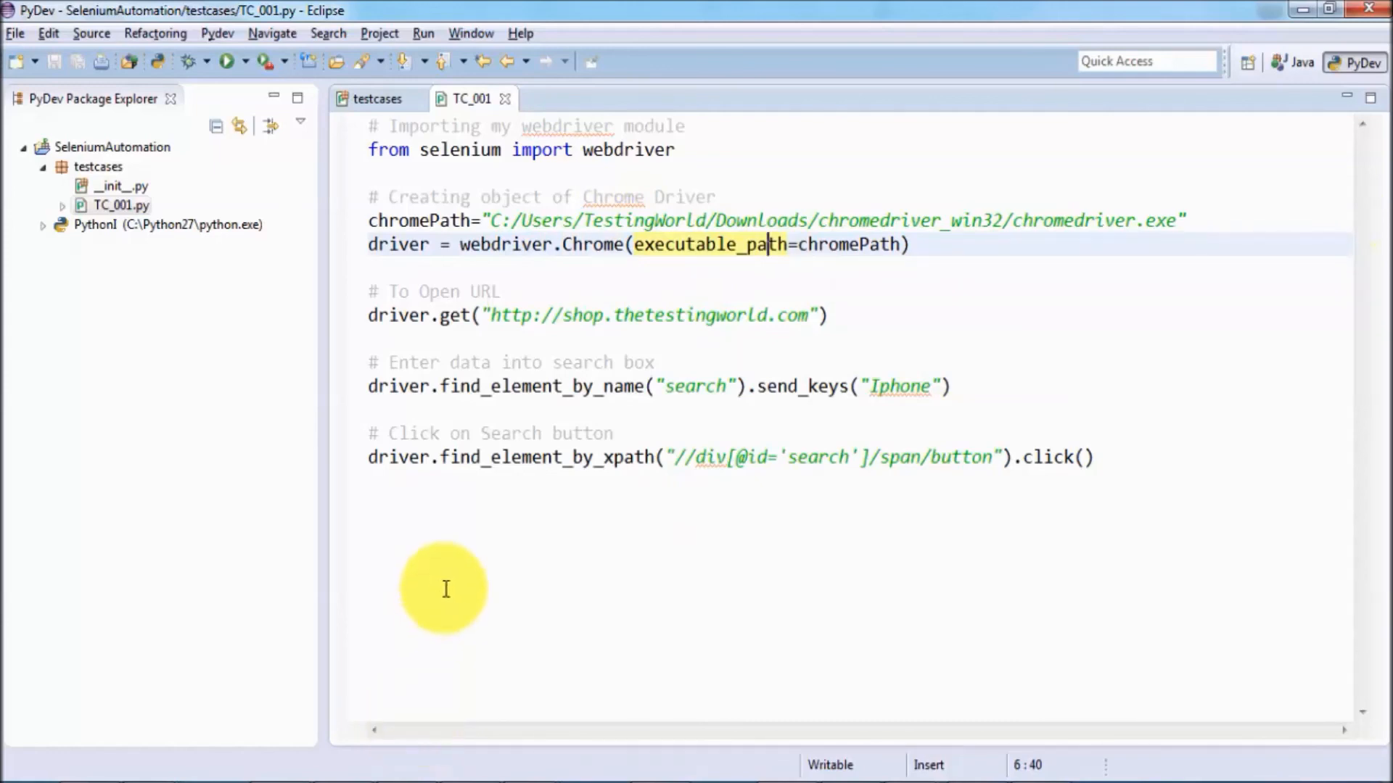
pyautogui.moveTo(416, 220)
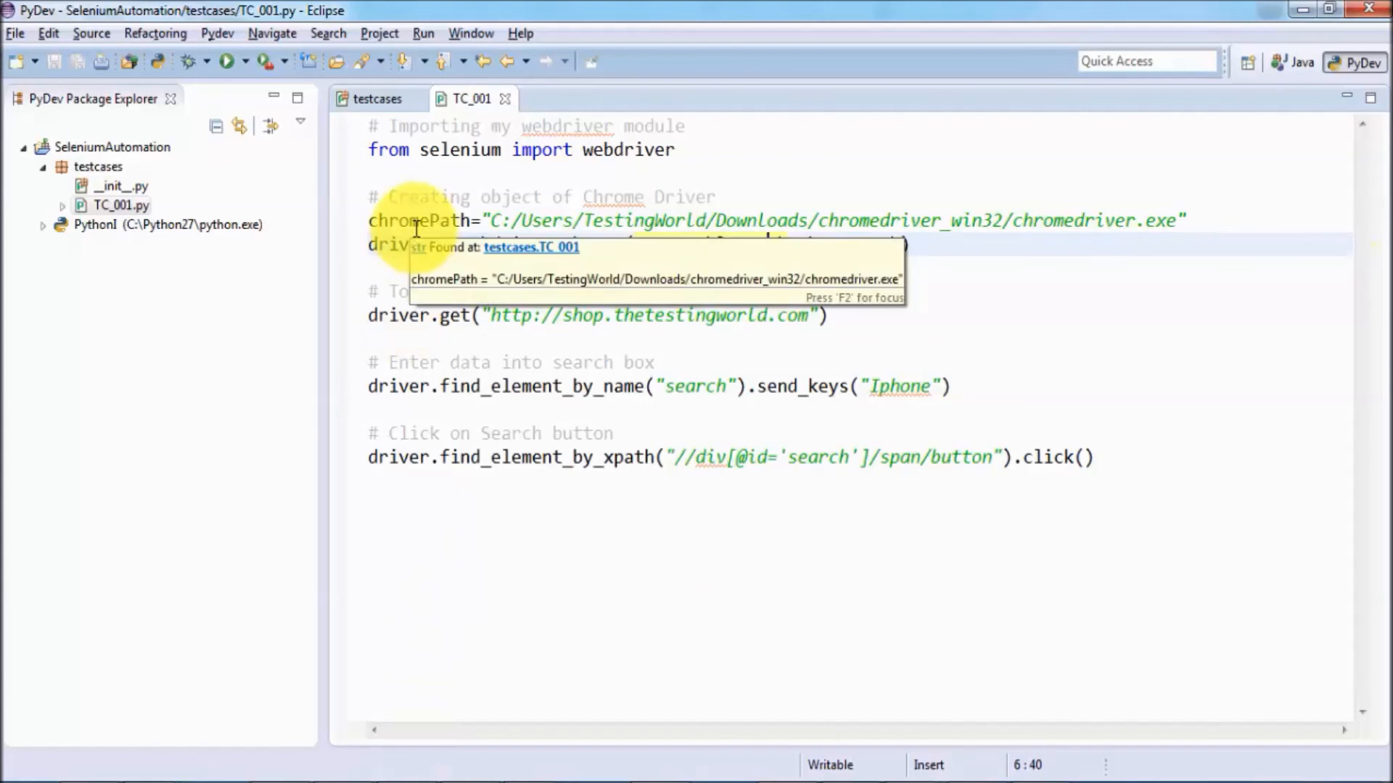